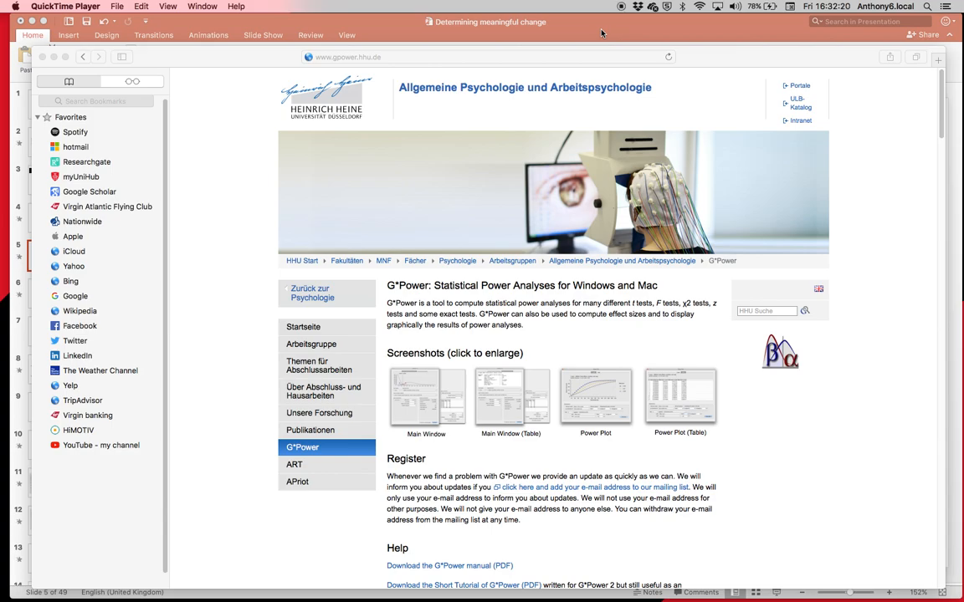
{"action": "mouse_move", "coordinate": [599, 87]}
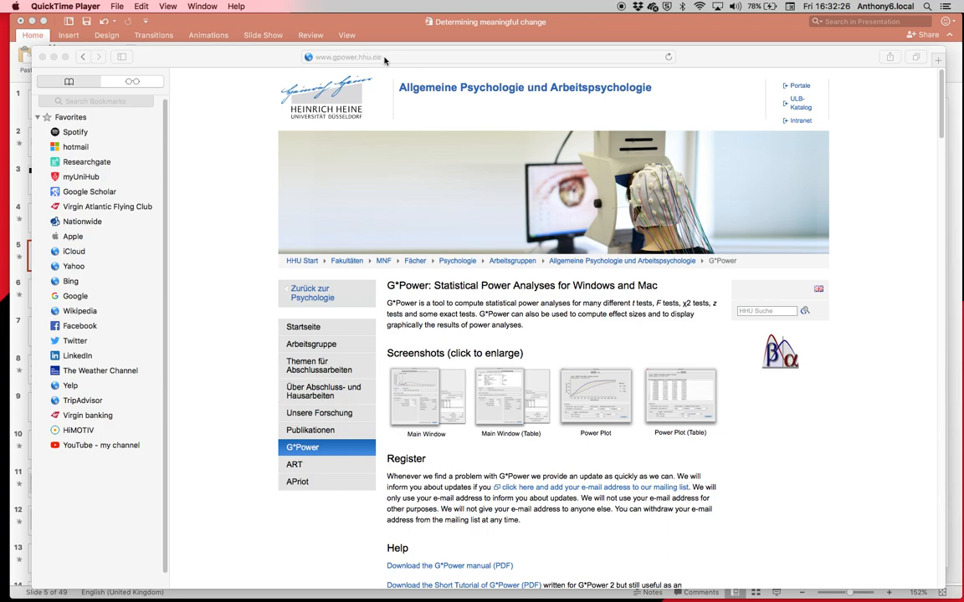
{"action": "mouse_move", "coordinate": [495, 325]}
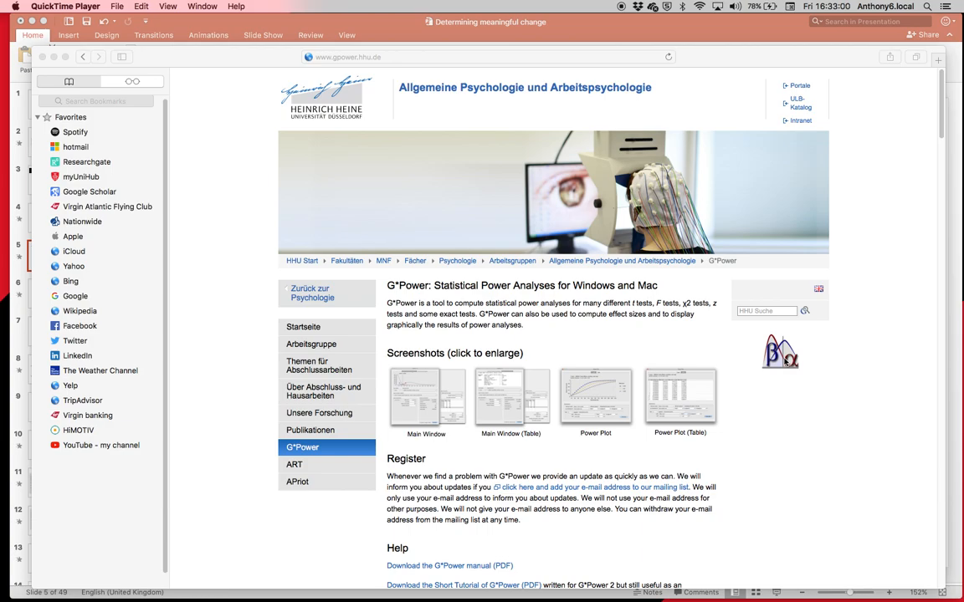
{"action": "mouse_move", "coordinate": [773, 358]}
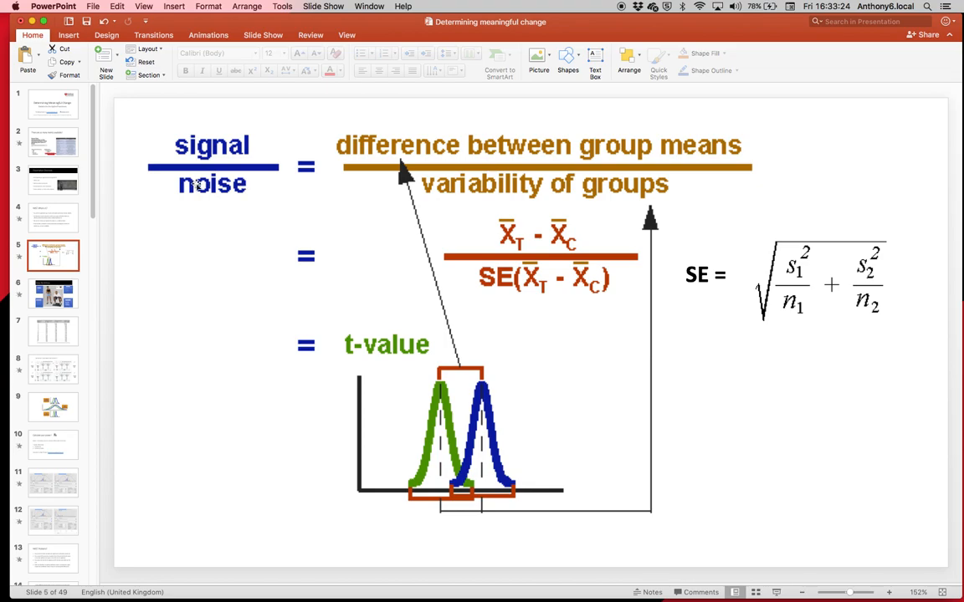
{"action": "mouse_move", "coordinate": [319, 187]}
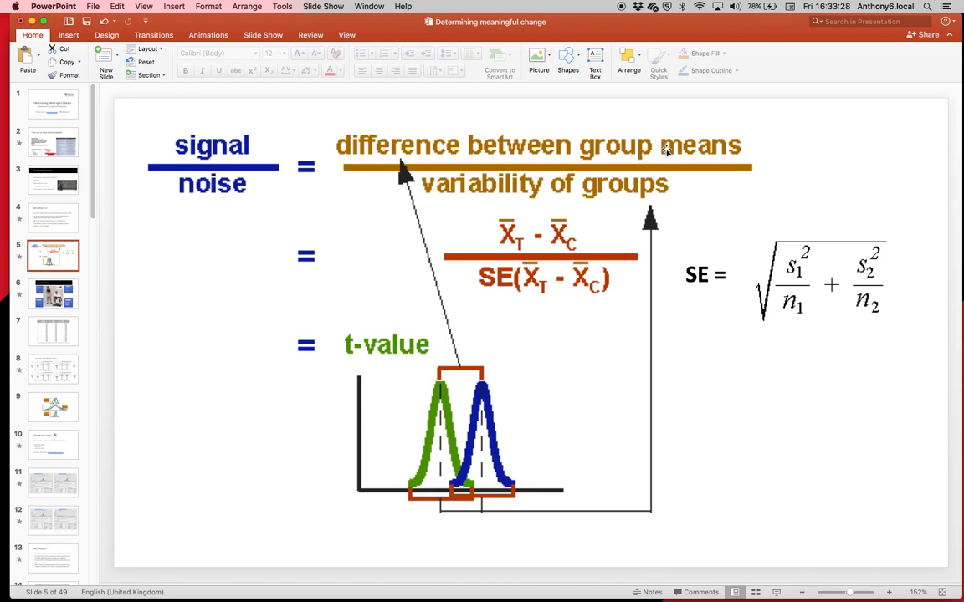
{"action": "mouse_move", "coordinate": [786, 164]}
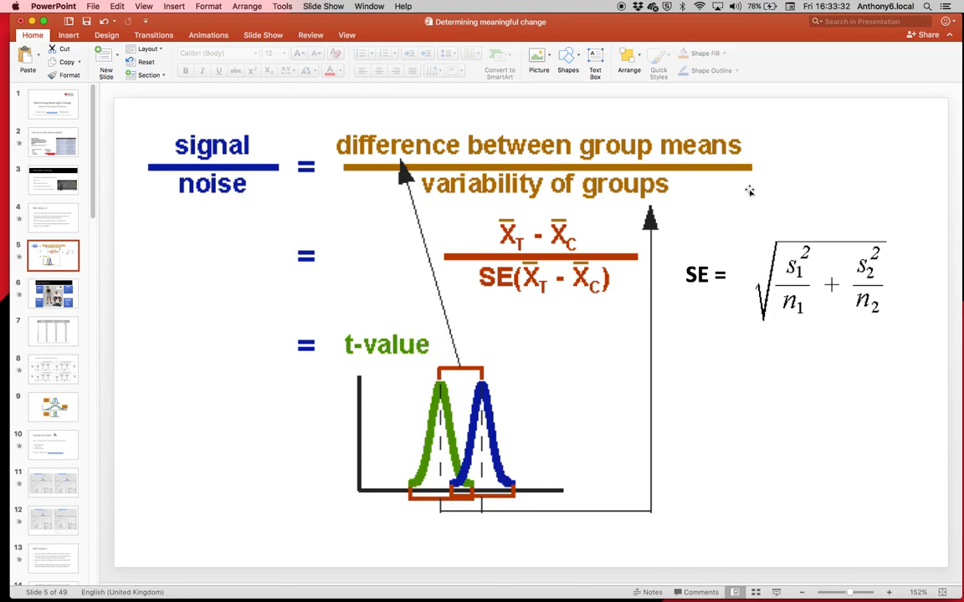
{"action": "mouse_move", "coordinate": [803, 172]}
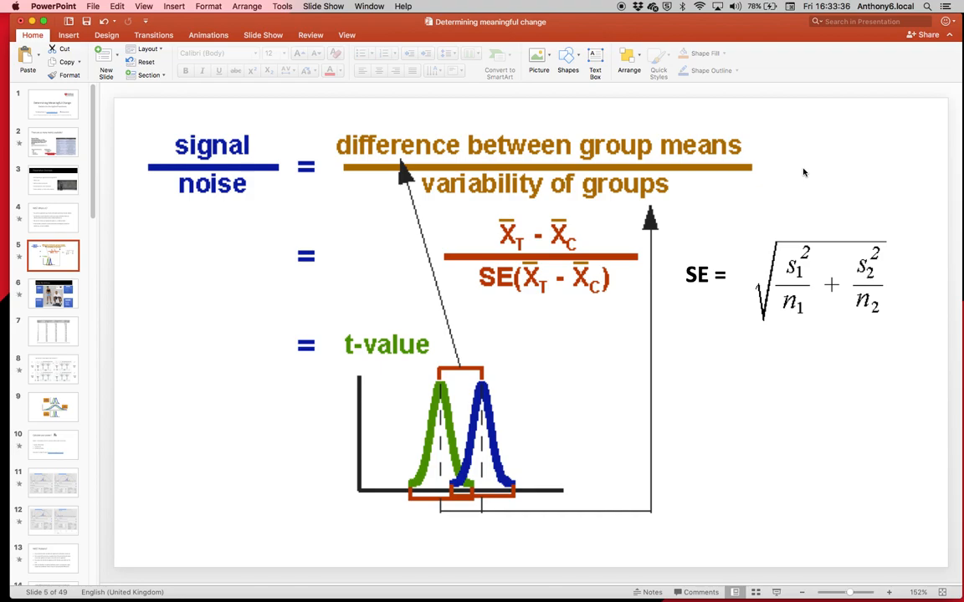
{"action": "mouse_move", "coordinate": [618, 150]}
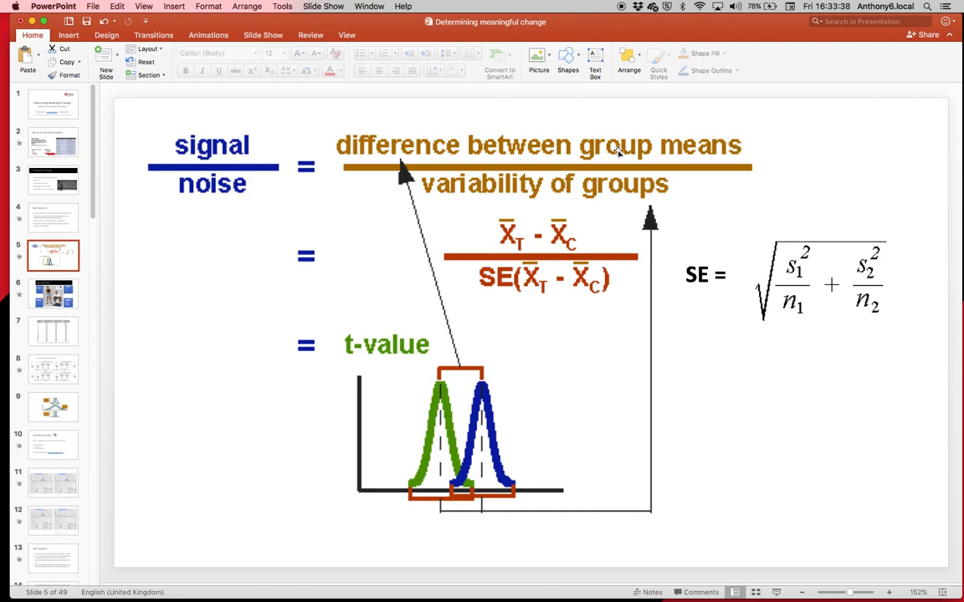
{"action": "mouse_move", "coordinate": [467, 383]}
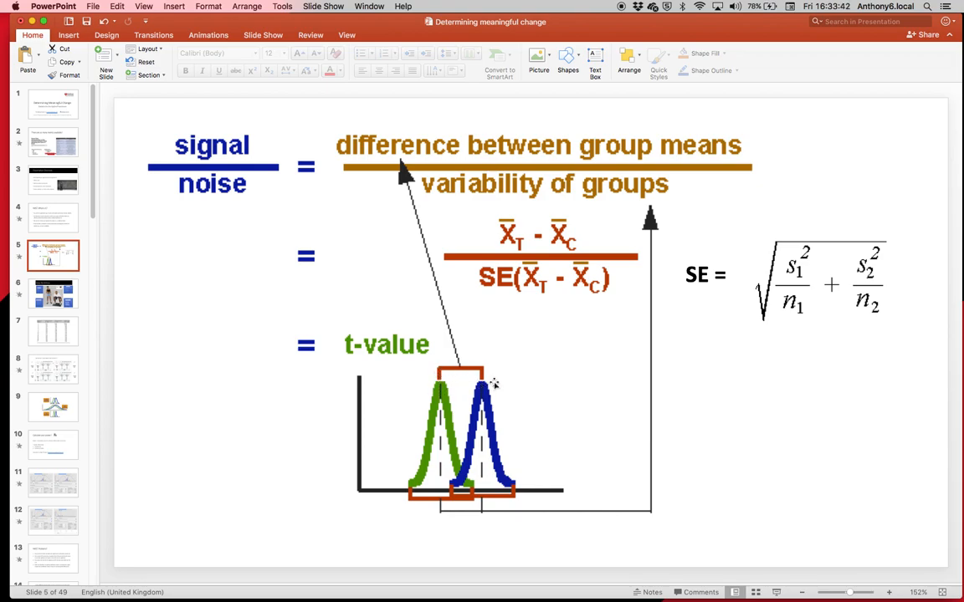
{"action": "mouse_move", "coordinate": [535, 136]}
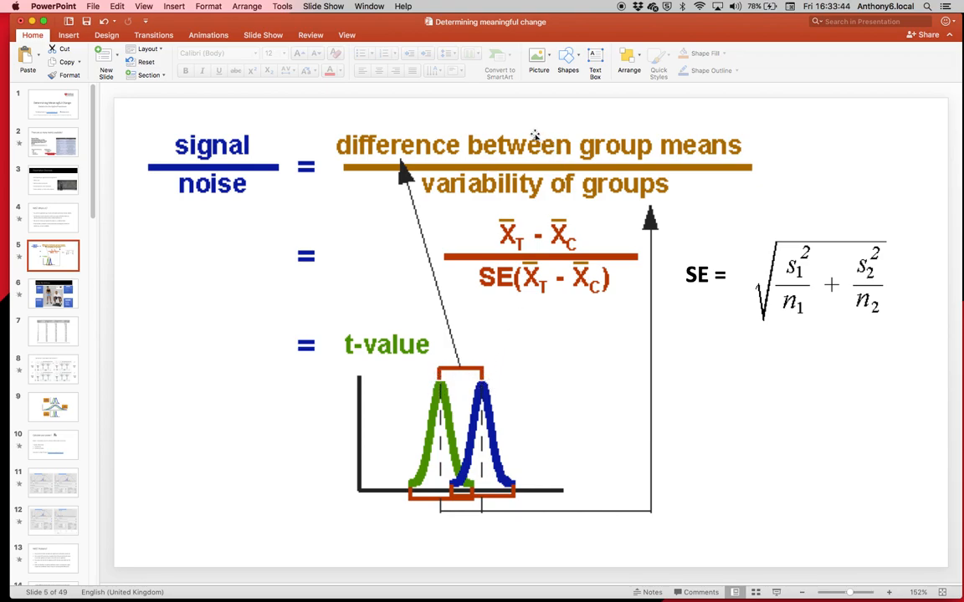
{"action": "mouse_move", "coordinate": [545, 154]}
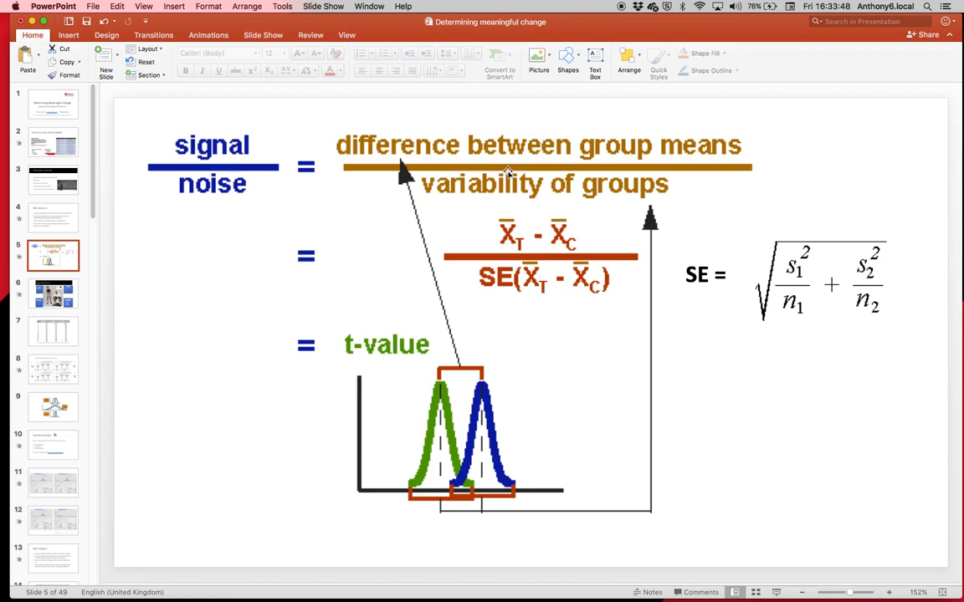
{"action": "mouse_move", "coordinate": [642, 187]}
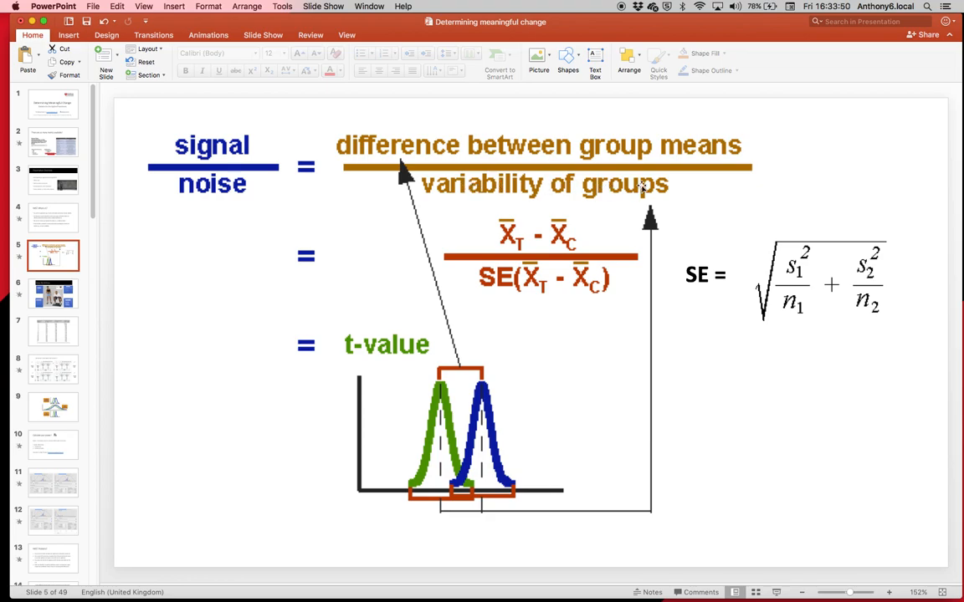
{"action": "mouse_move", "coordinate": [784, 159]}
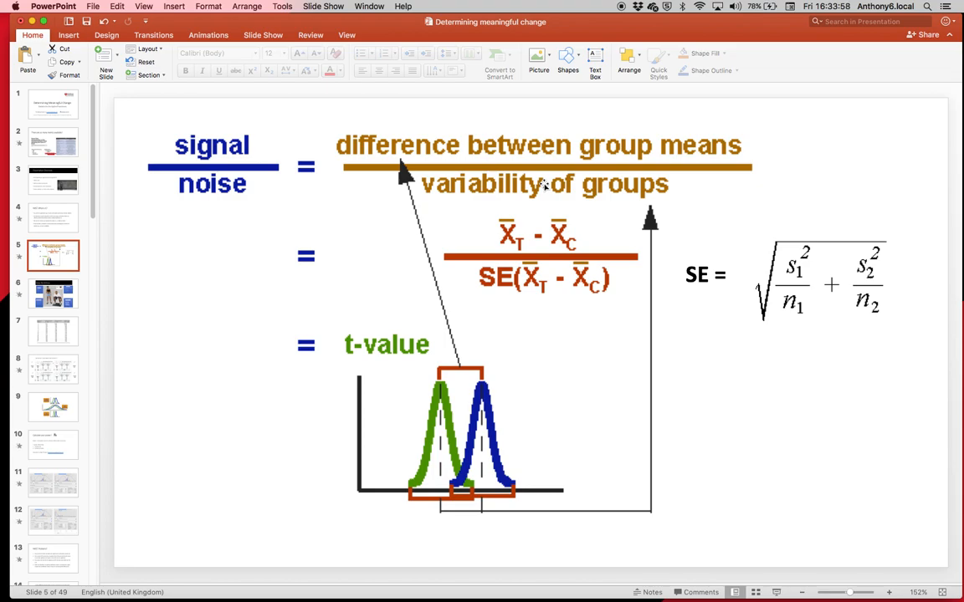
{"action": "mouse_move", "coordinate": [512, 184]}
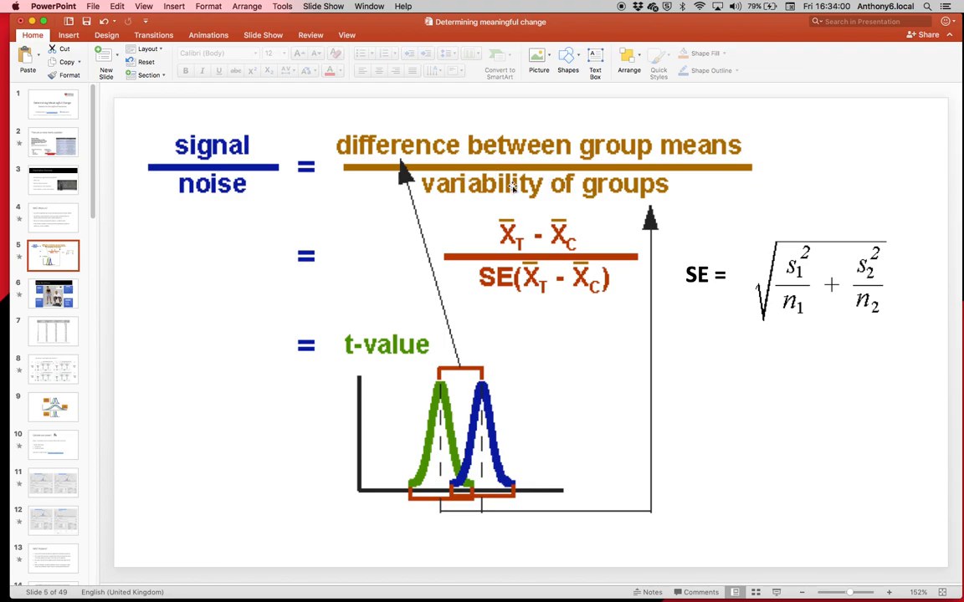
{"action": "mouse_move", "coordinate": [596, 186]}
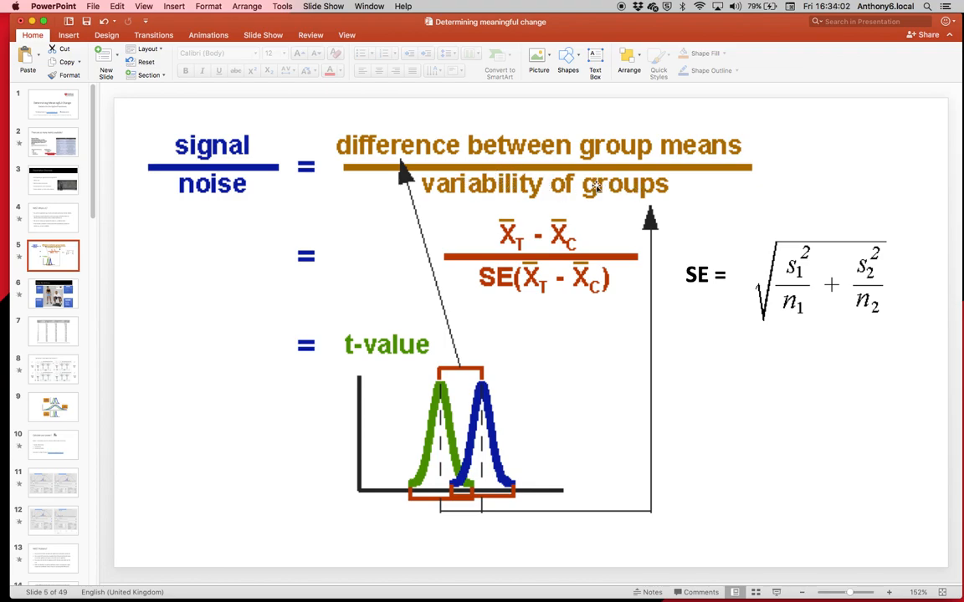
{"action": "mouse_move", "coordinate": [812, 237]}
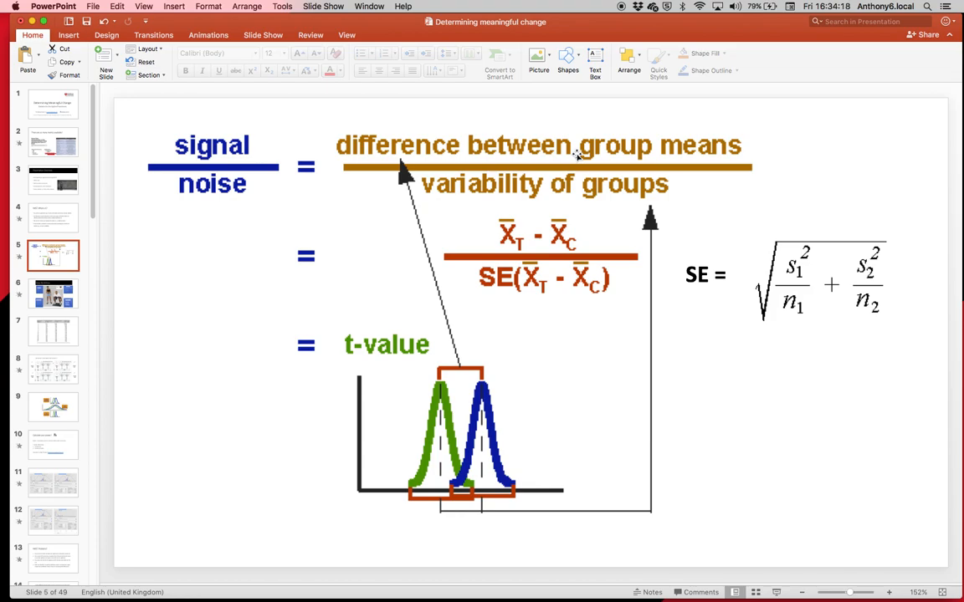
{"action": "mouse_move", "coordinate": [790, 225]}
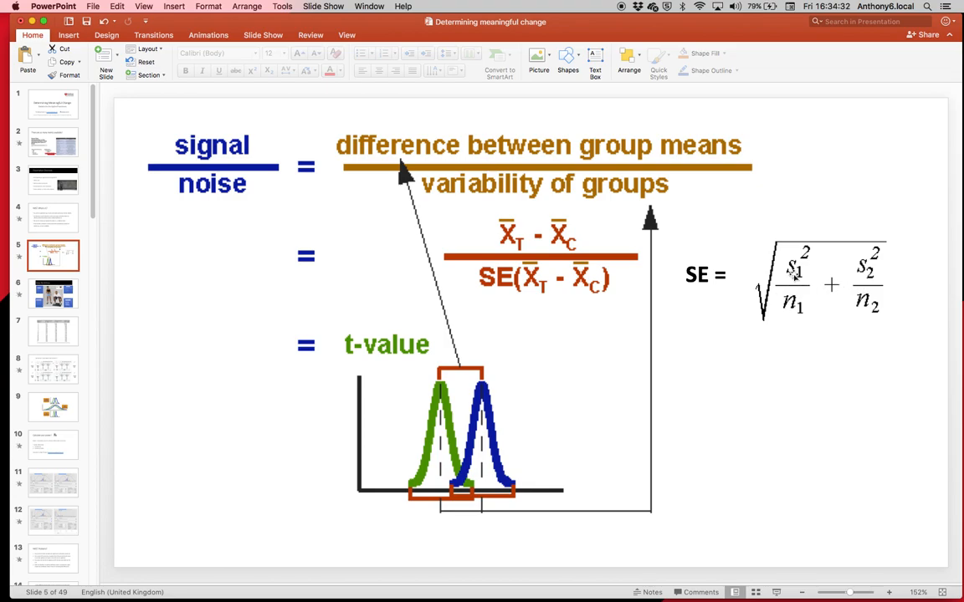
{"action": "mouse_move", "coordinate": [823, 264]}
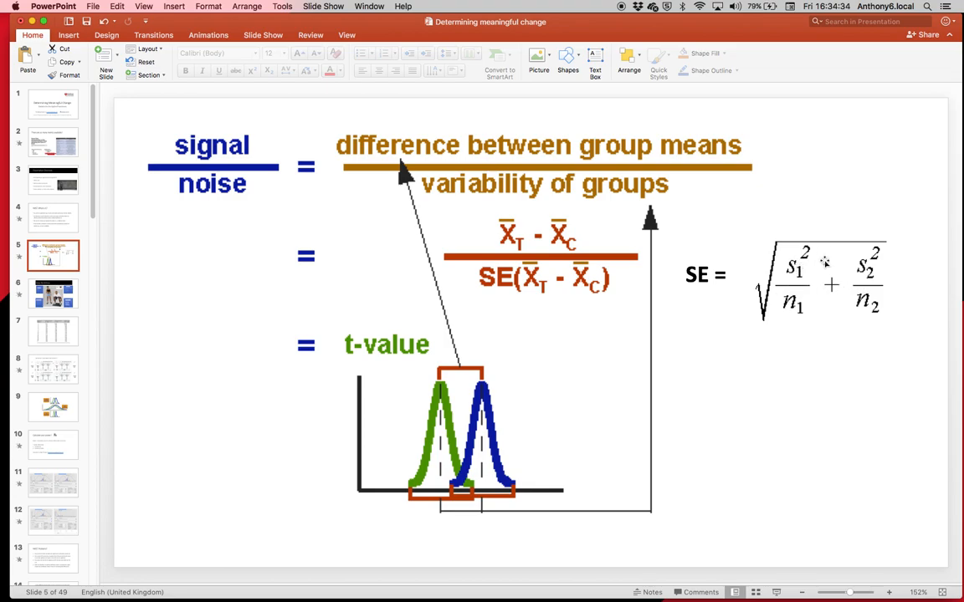
{"action": "mouse_move", "coordinate": [789, 308]}
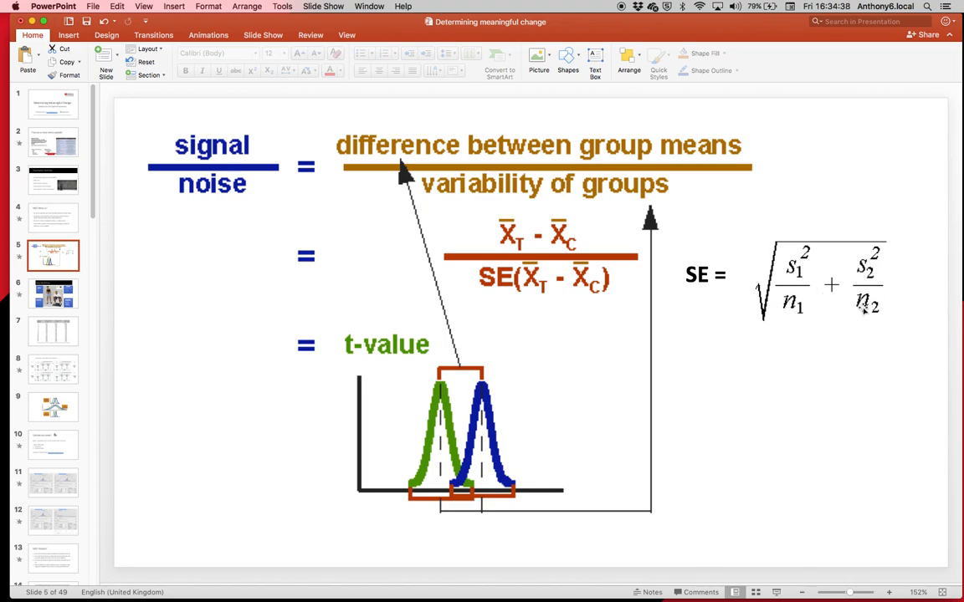
{"action": "mouse_move", "coordinate": [846, 271]}
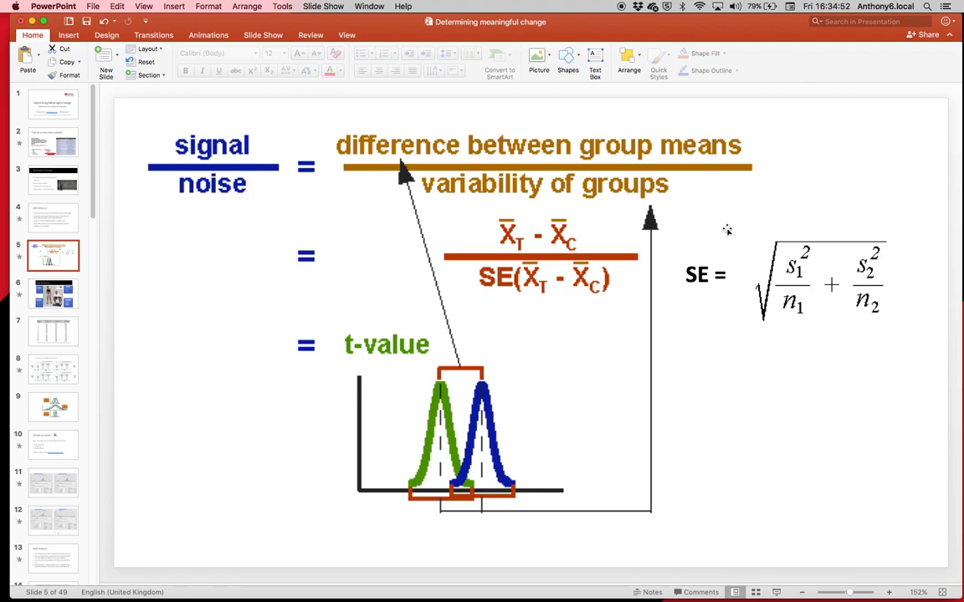
{"action": "mouse_move", "coordinate": [797, 301]}
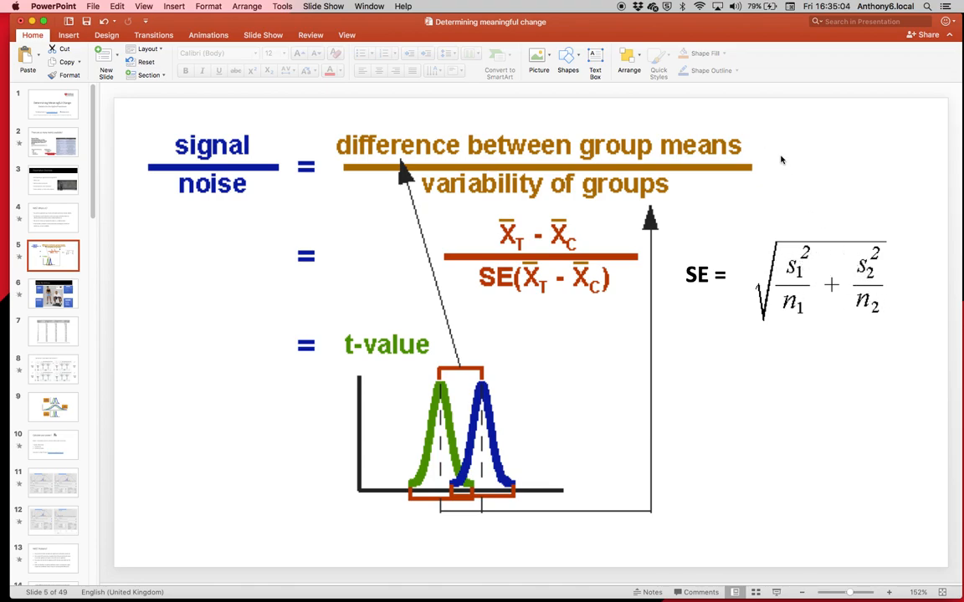
{"action": "mouse_move", "coordinate": [800, 155]}
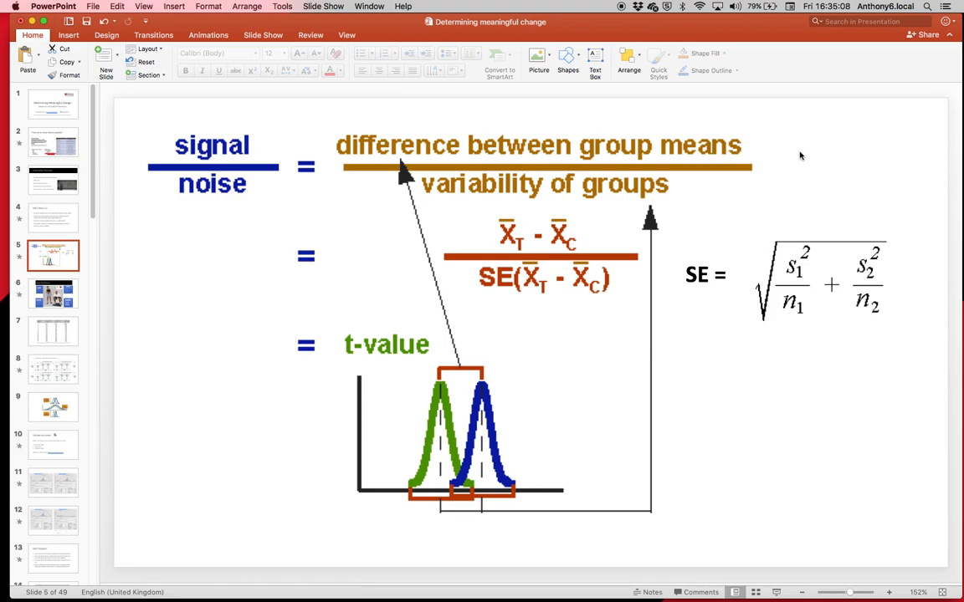
{"action": "mouse_move", "coordinate": [806, 295]}
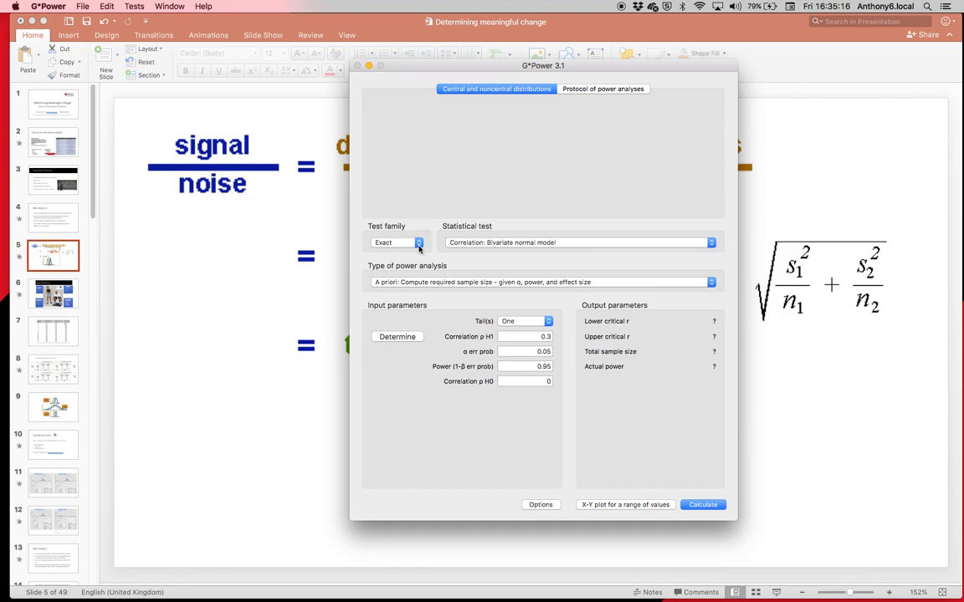
Step: Choose the t tests family with the difference between two dependent means (matched pairs) test
{"action": "left_click", "coordinate": [395, 241]}
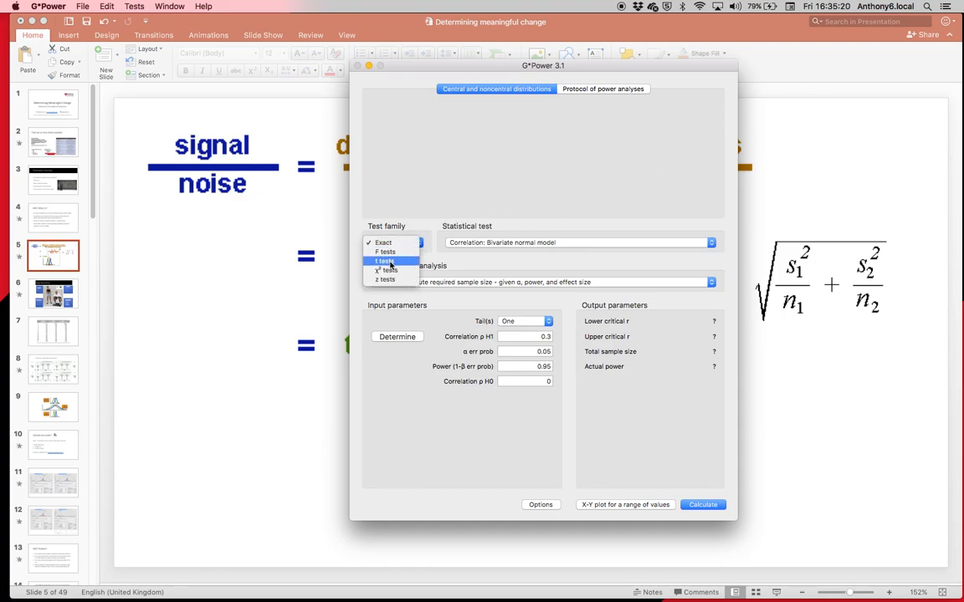
{"action": "left_click", "coordinate": [385, 261]}
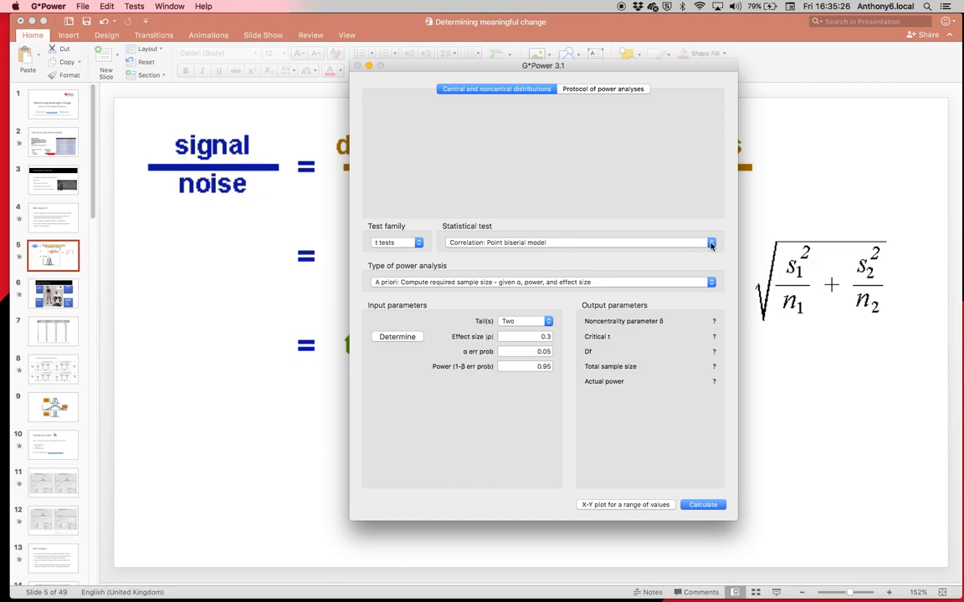
{"action": "left_click", "coordinate": [709, 242]}
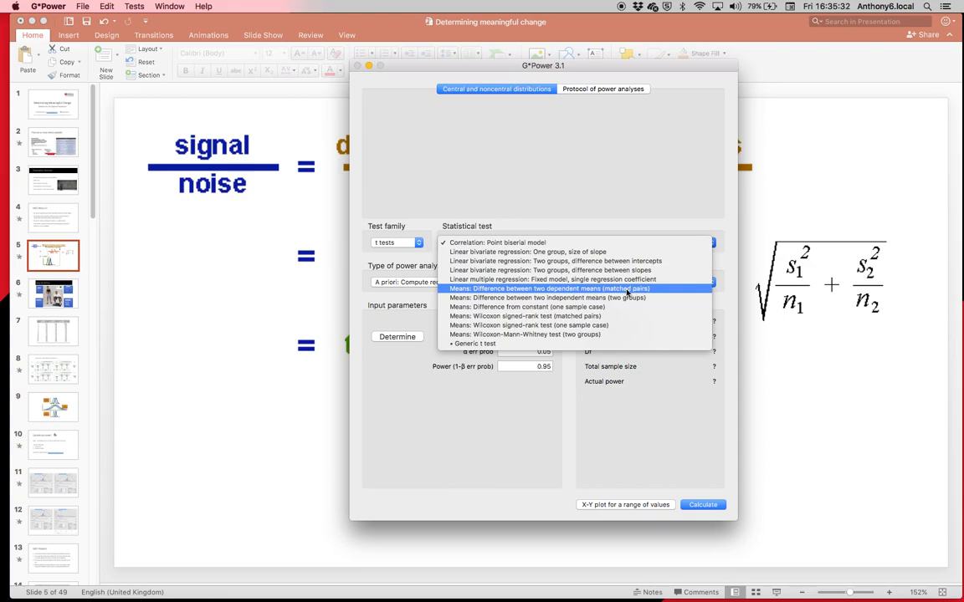
{"action": "left_click", "coordinate": [546, 288]}
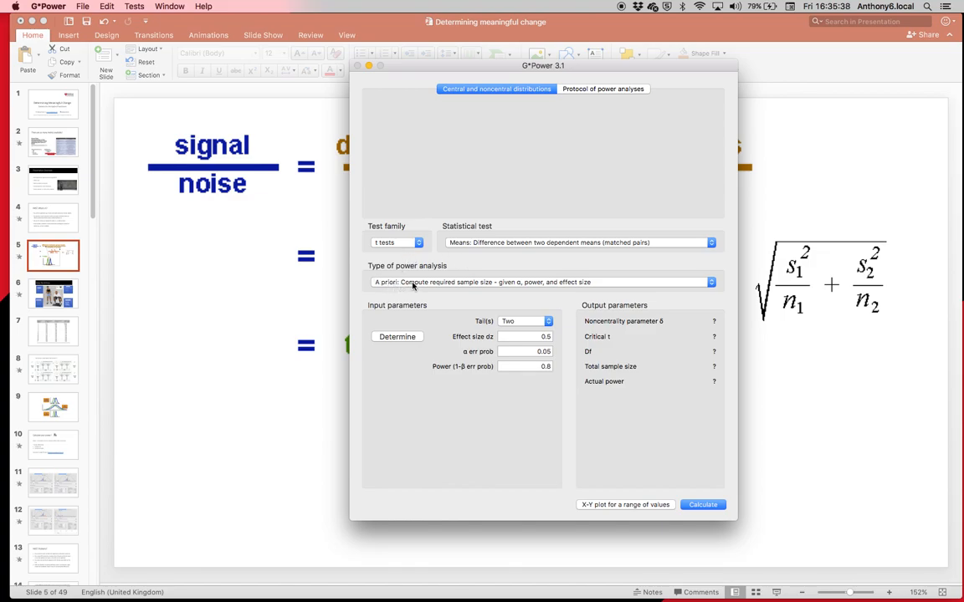
{"action": "mouse_move", "coordinate": [435, 284]}
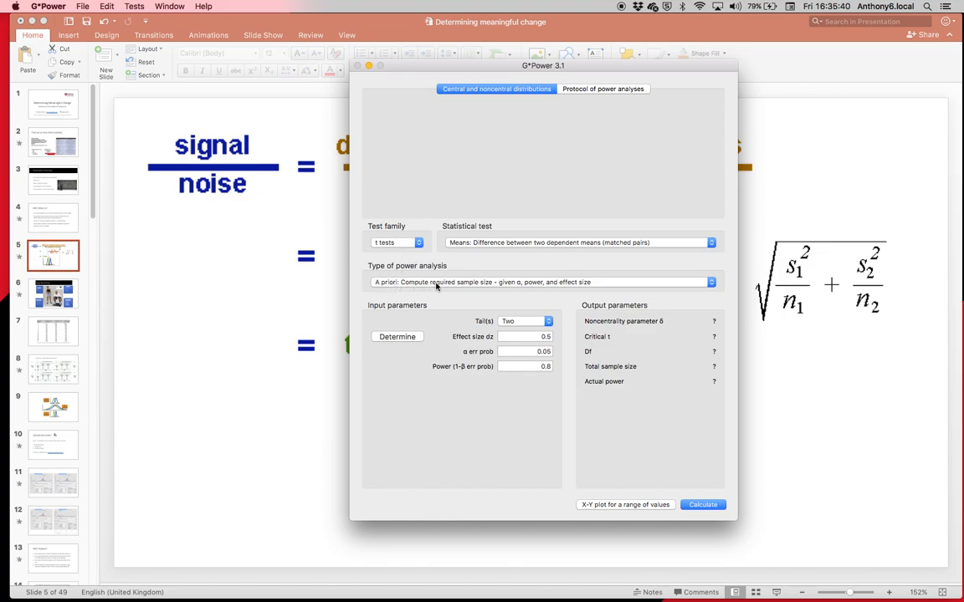
{"action": "mouse_move", "coordinate": [400, 281]}
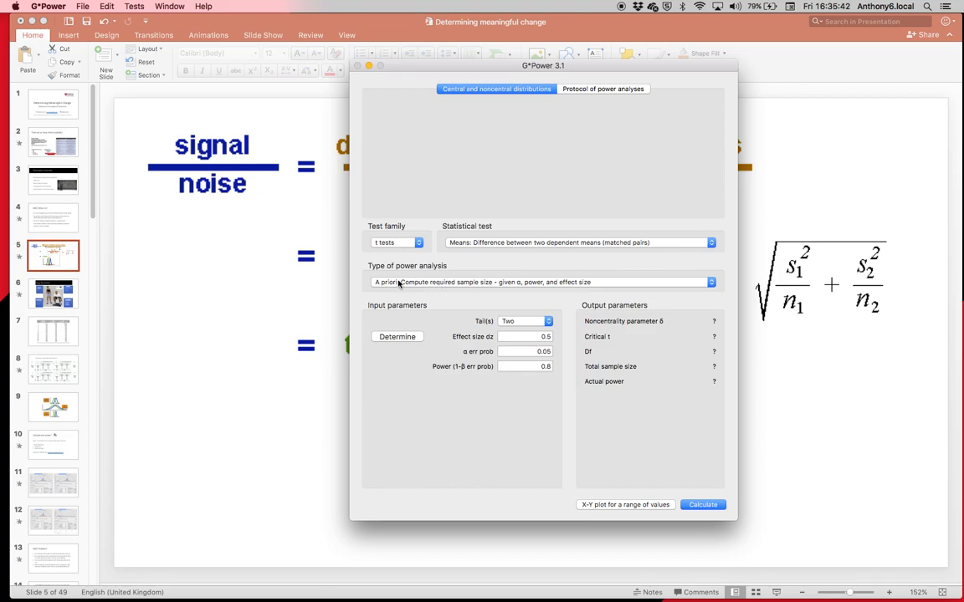
{"action": "mouse_move", "coordinate": [460, 286]}
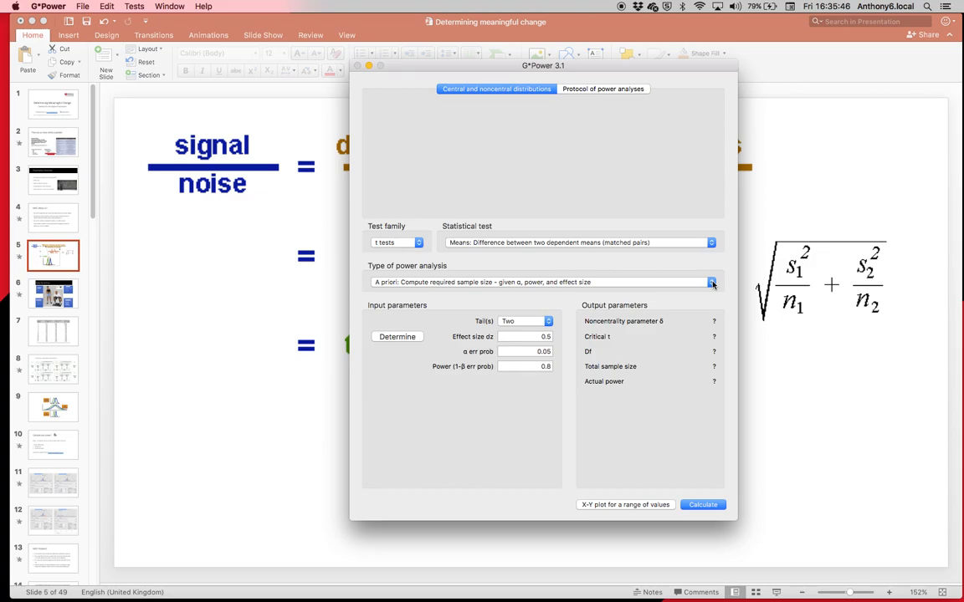
{"action": "left_click", "coordinate": [709, 281]}
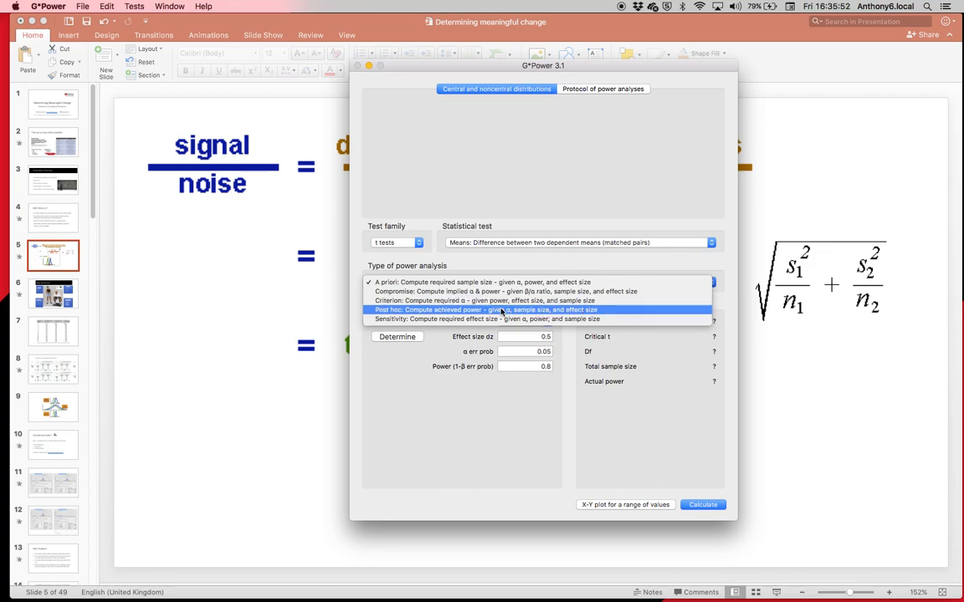
{"action": "mouse_move", "coordinate": [495, 314]}
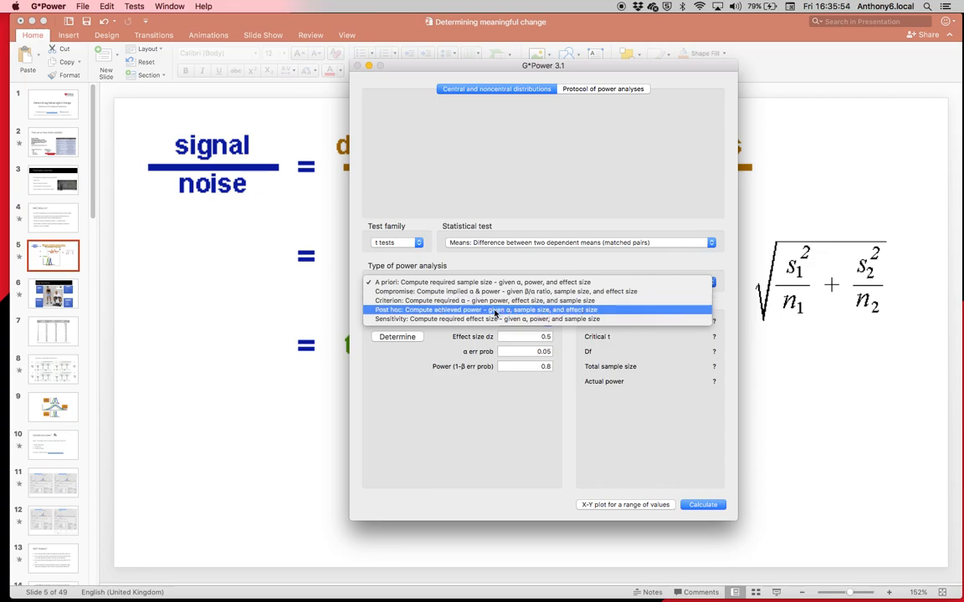
{"action": "mouse_move", "coordinate": [442, 313]}
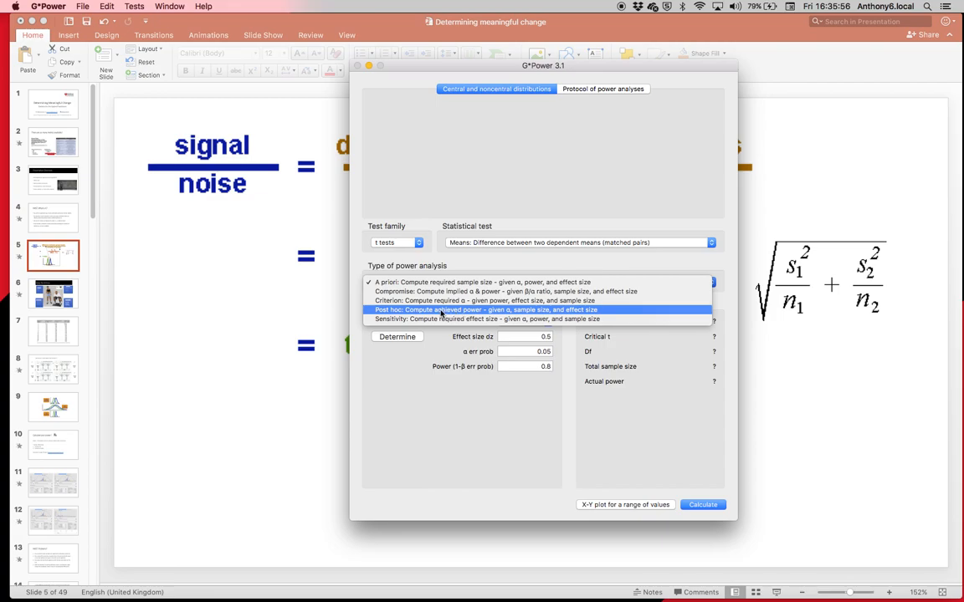
{"action": "left_click", "coordinate": [479, 281]}
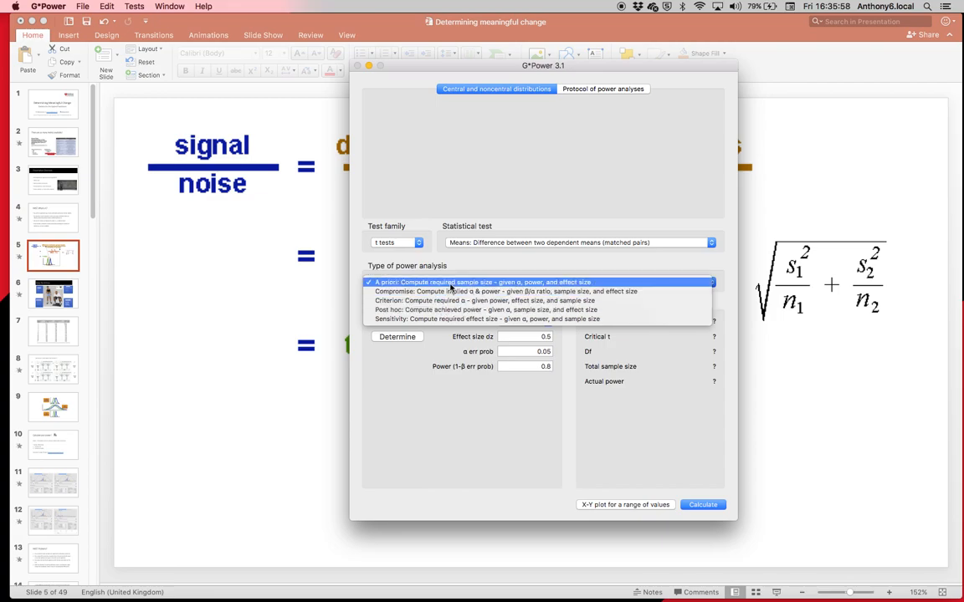
{"action": "left_click", "coordinate": [482, 281]}
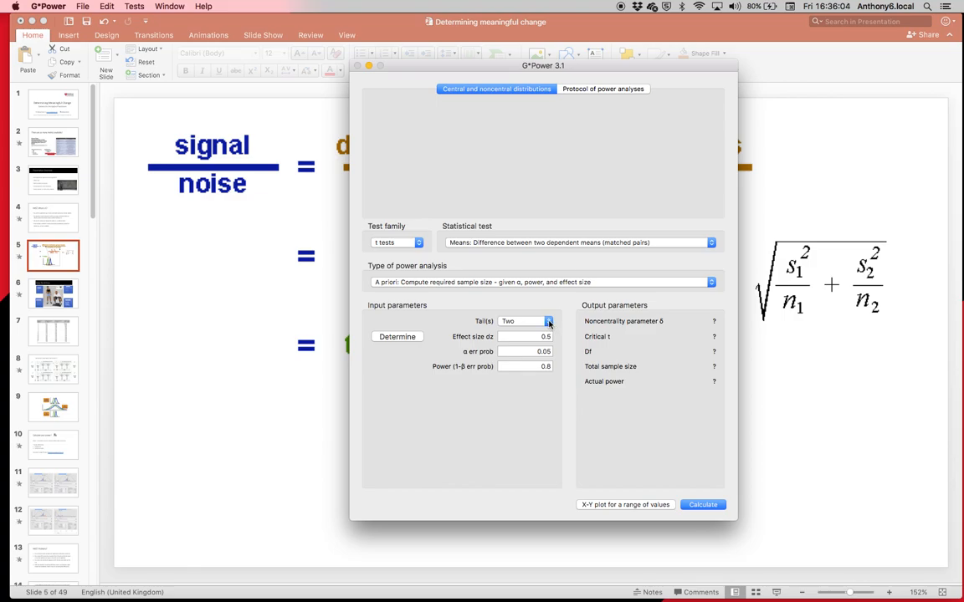
{"action": "left_click", "coordinate": [549, 321]}
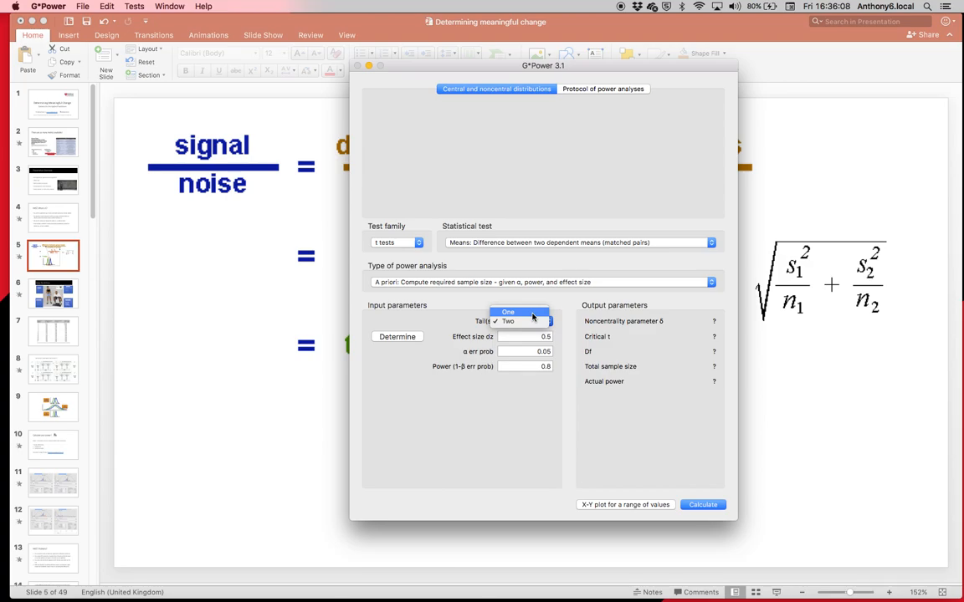
{"action": "left_click", "coordinate": [508, 312]}
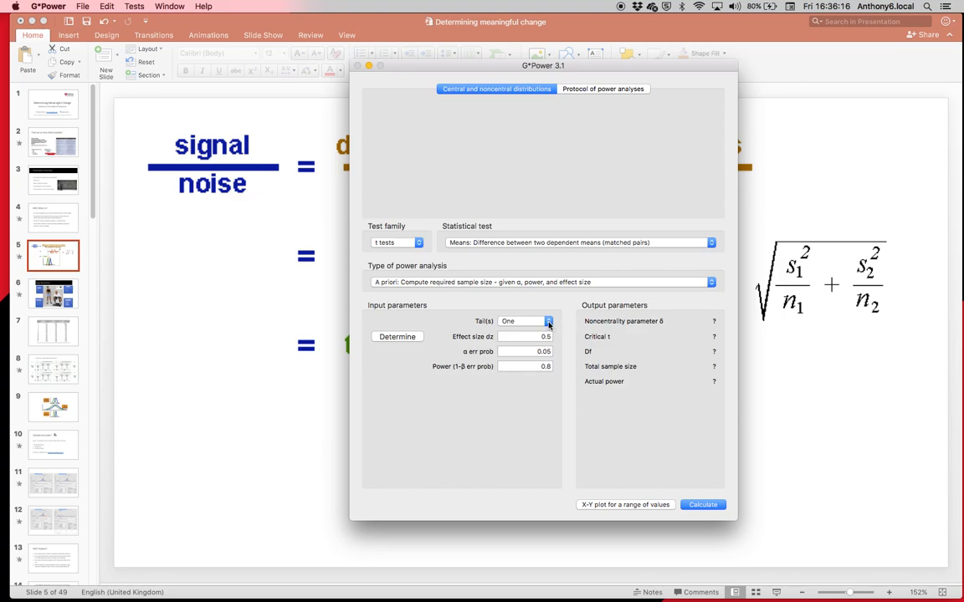
{"action": "left_click", "coordinate": [522, 322]}
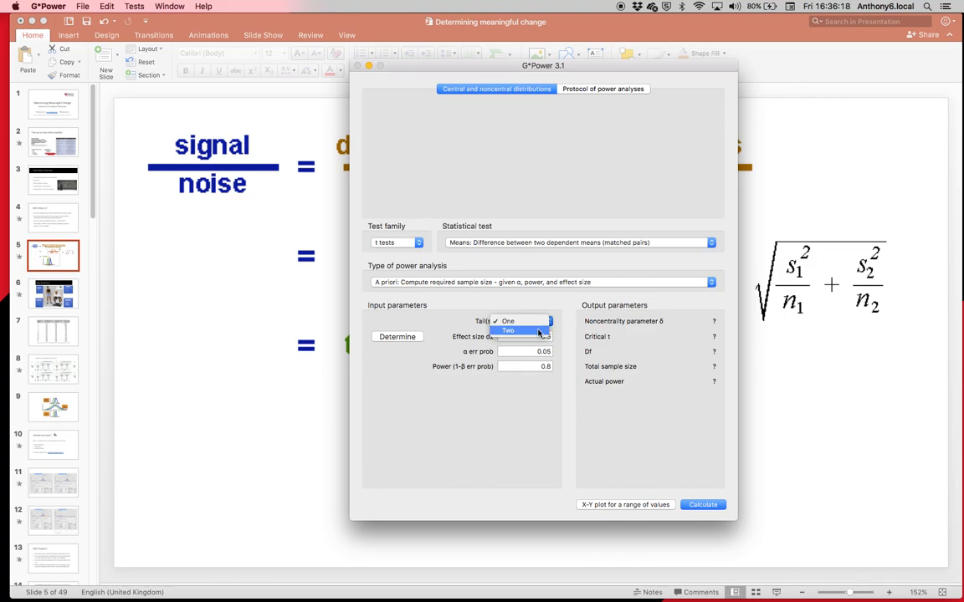
{"action": "left_click", "coordinate": [508, 332]}
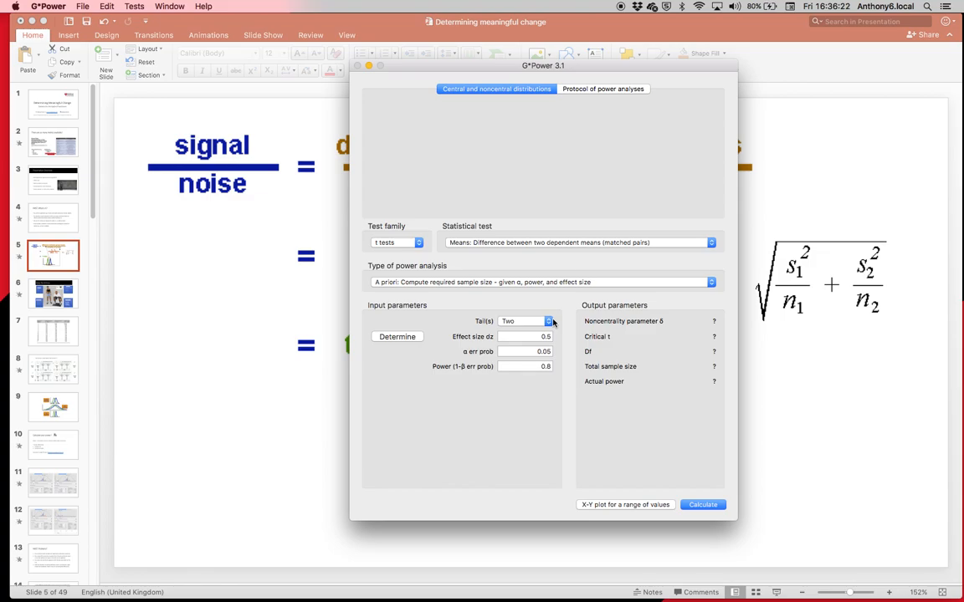
{"action": "mouse_move", "coordinate": [550, 327]}
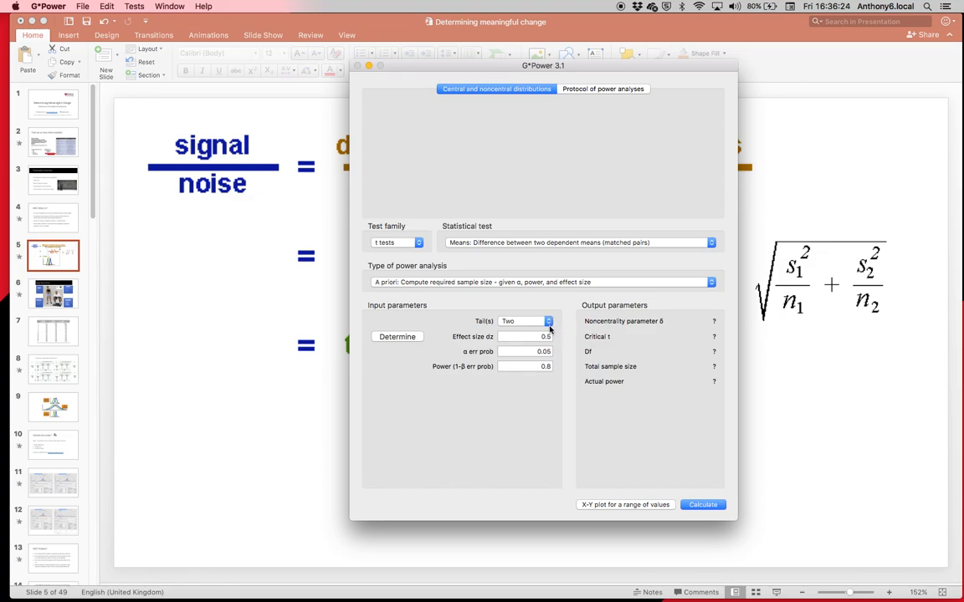
{"action": "left_click", "coordinate": [525, 336]}
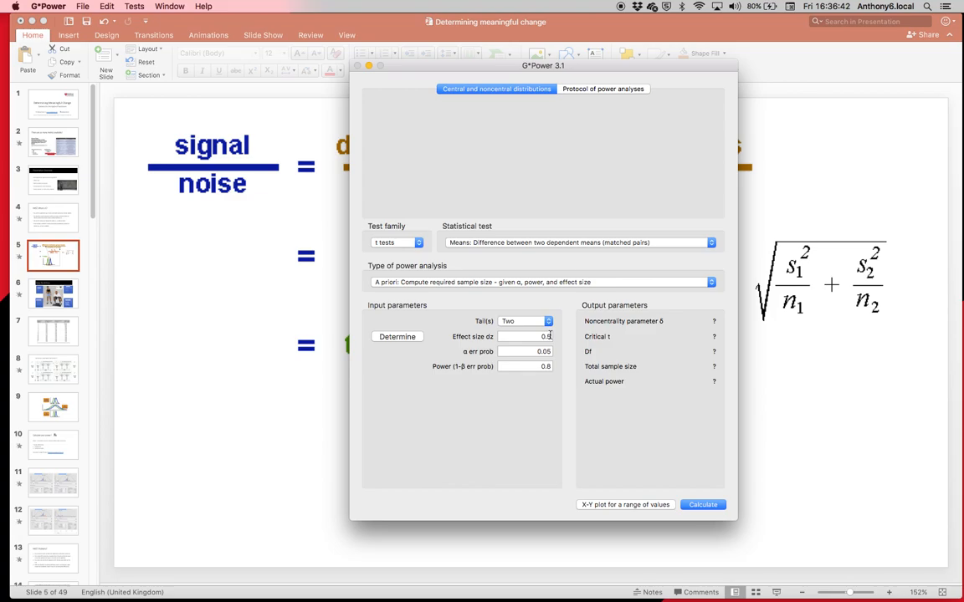
{"action": "left_click", "coordinate": [525, 336]}
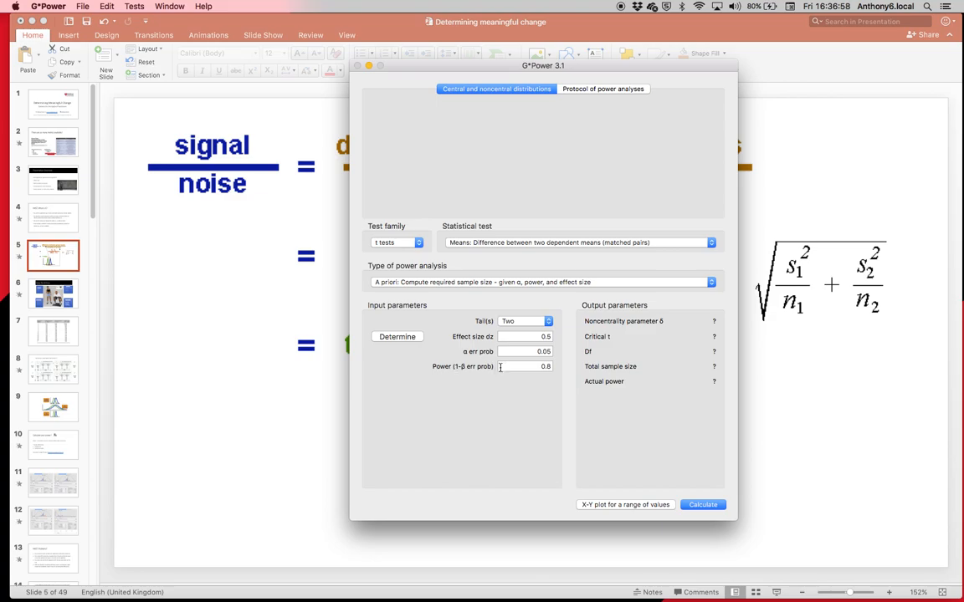
{"action": "left_click", "coordinate": [525, 367]}
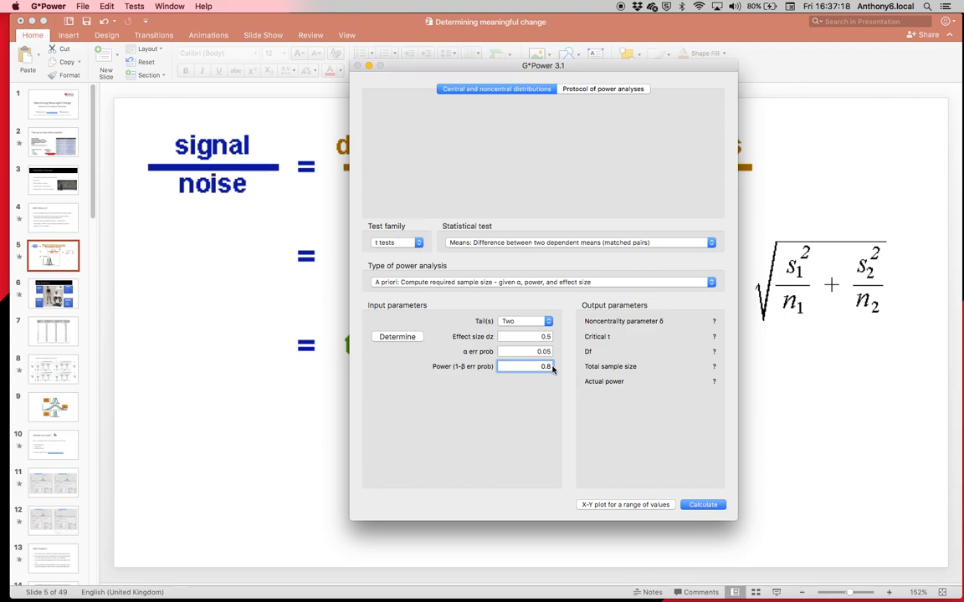
{"action": "mouse_move", "coordinate": [559, 370]}
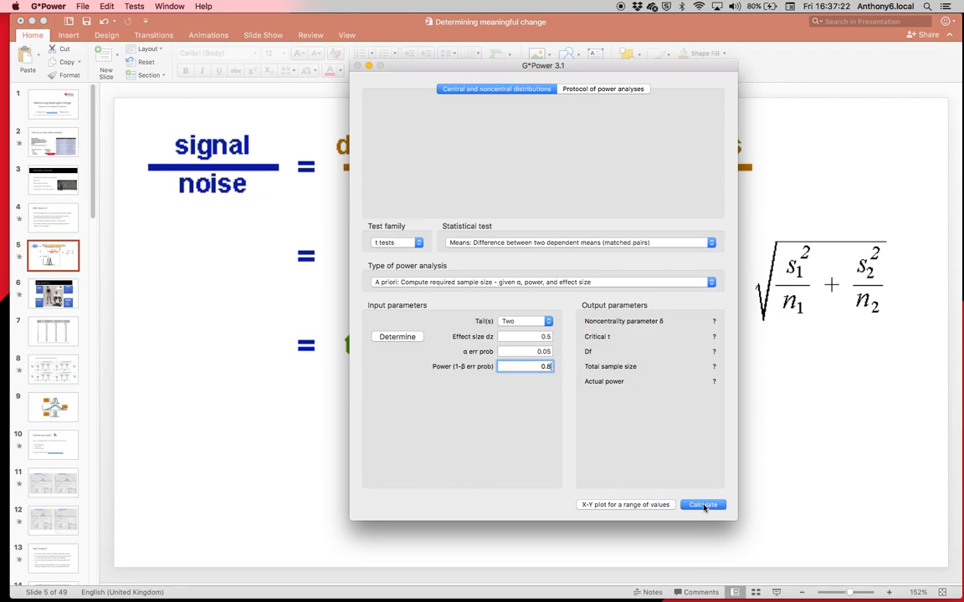
Step: Calculate the matched-pairs sample size: 34 in total, actual power about 0.81
{"action": "left_click", "coordinate": [703, 506]}
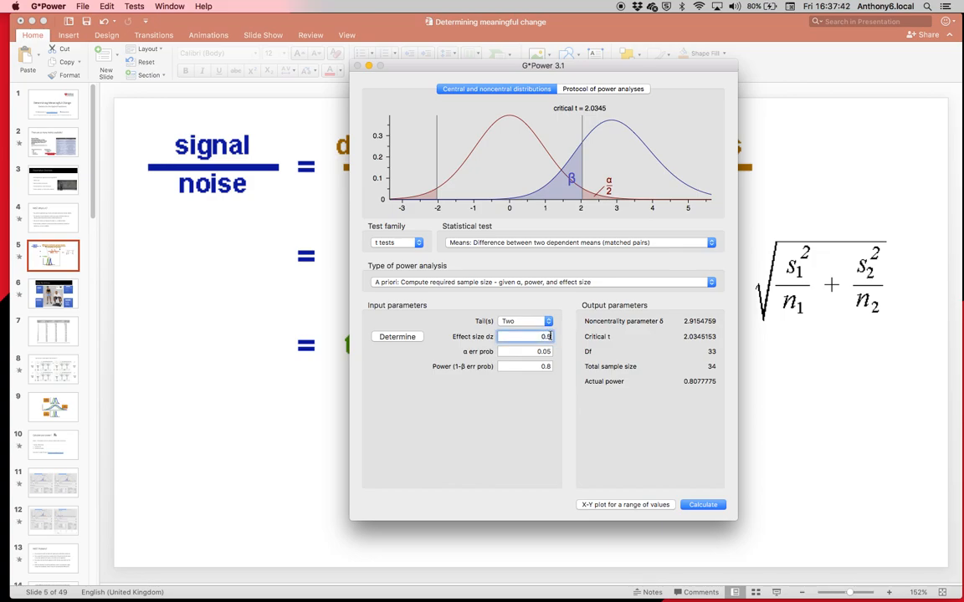
Step: Recompute with effect size dz 0.2, giving a total sample size of 199
{"action": "type", "text": "0.2"}
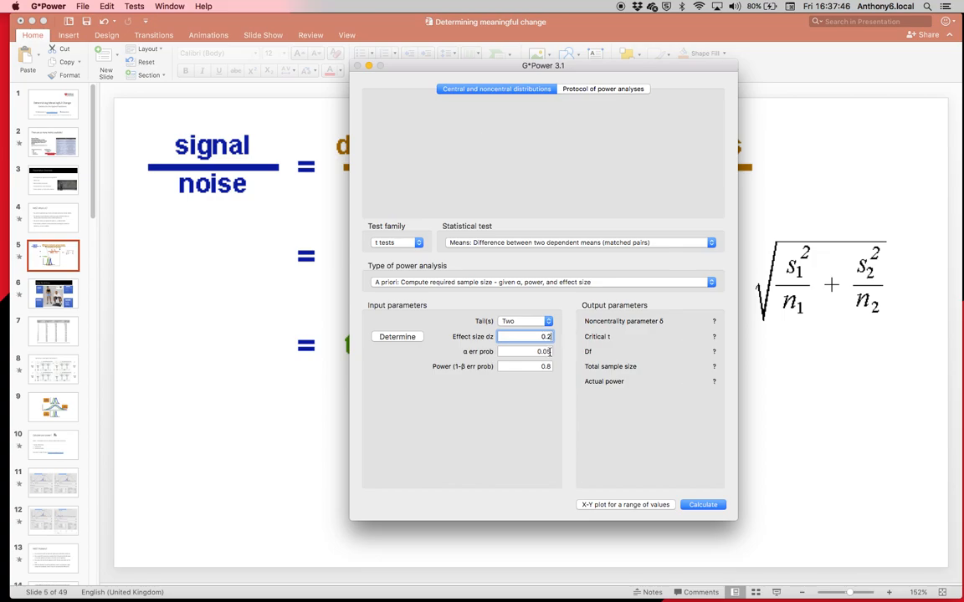
{"action": "left_click", "coordinate": [525, 351]}
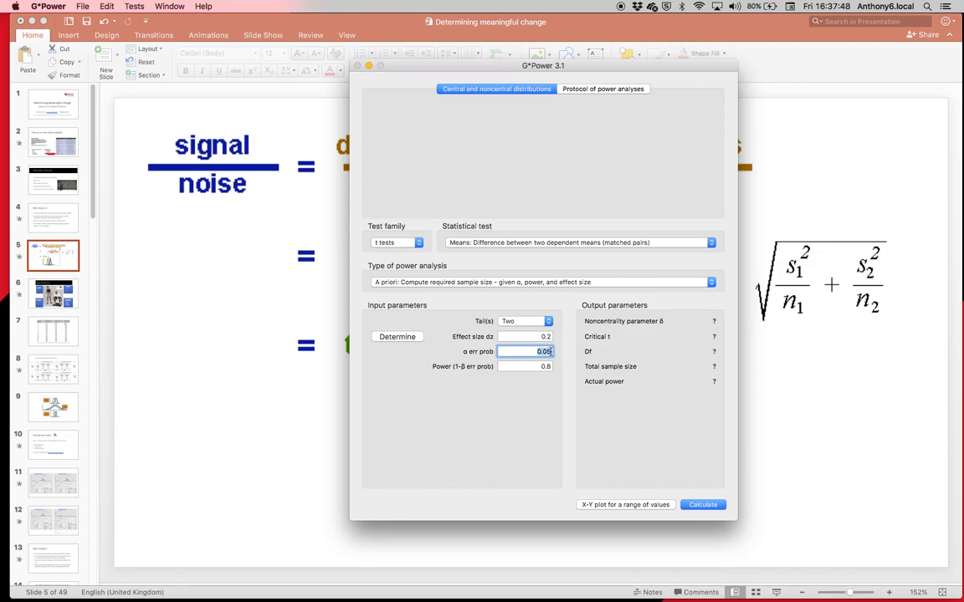
{"action": "left_click", "coordinate": [701, 505]}
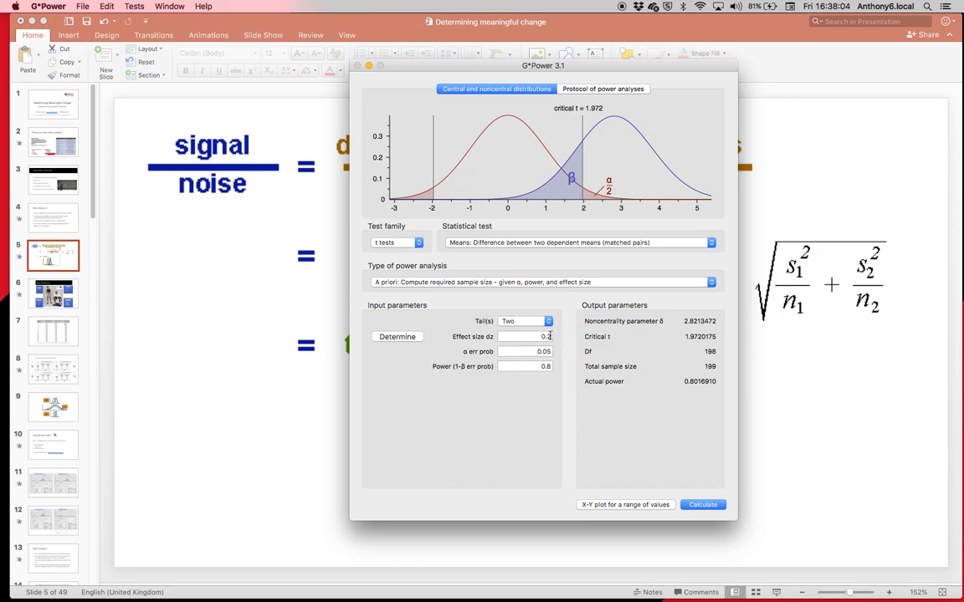
{"action": "left_click", "coordinate": [525, 337]}
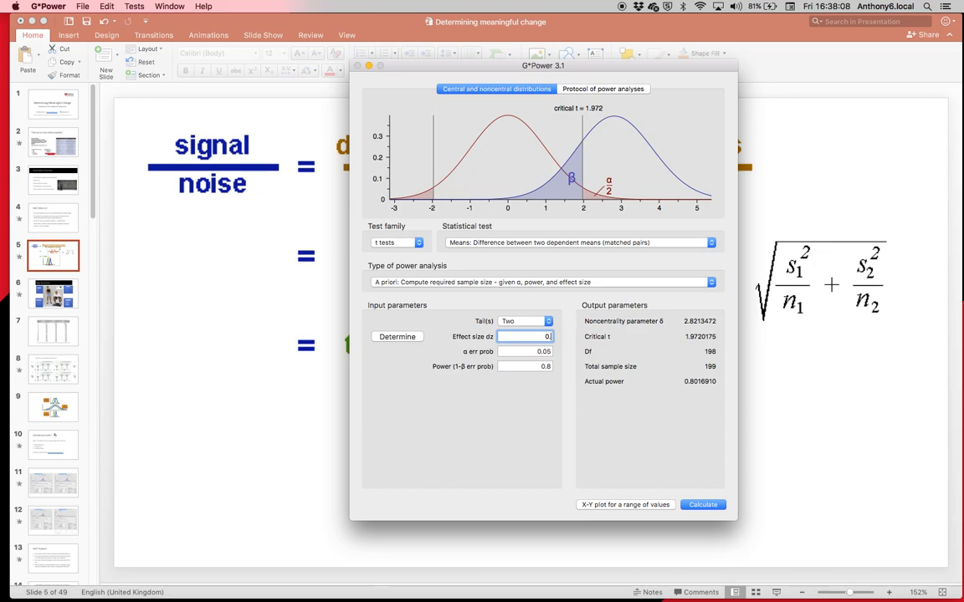
Step: Restore effect size 0.5 and raise desired power to 0.95
{"action": "type", "text": "0.5"}
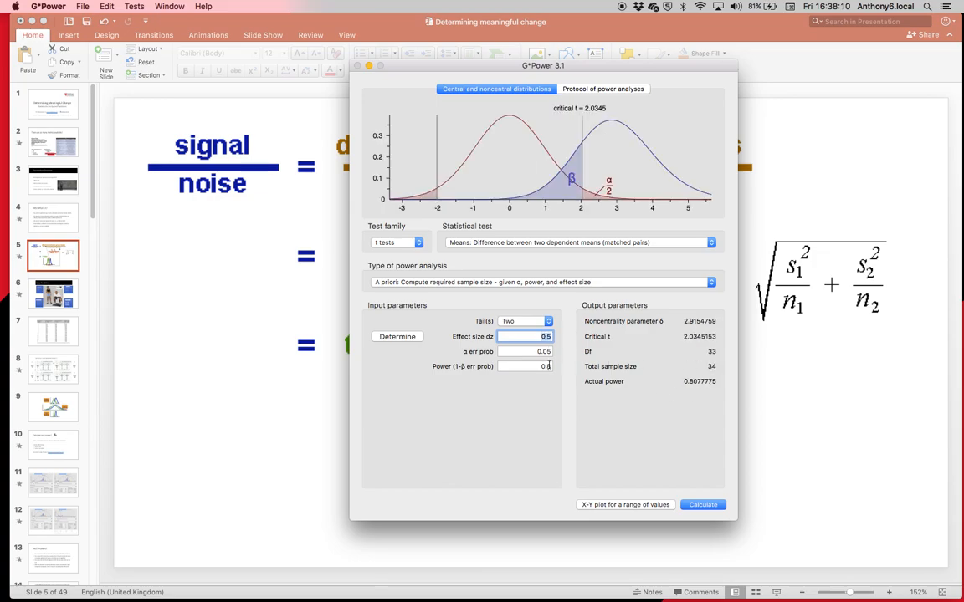
{"action": "left_click", "coordinate": [526, 366]}
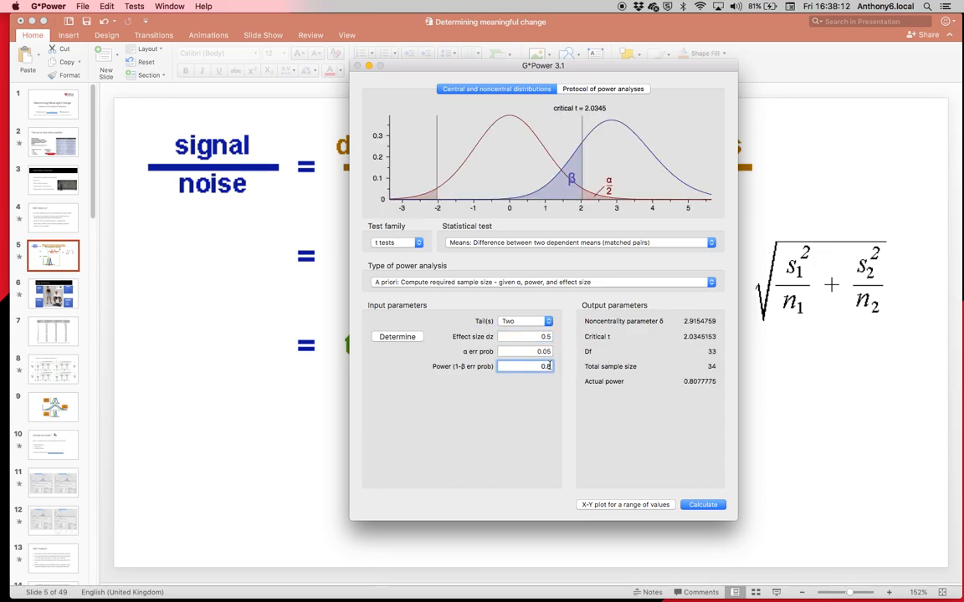
{"action": "type", "text": "0.95"}
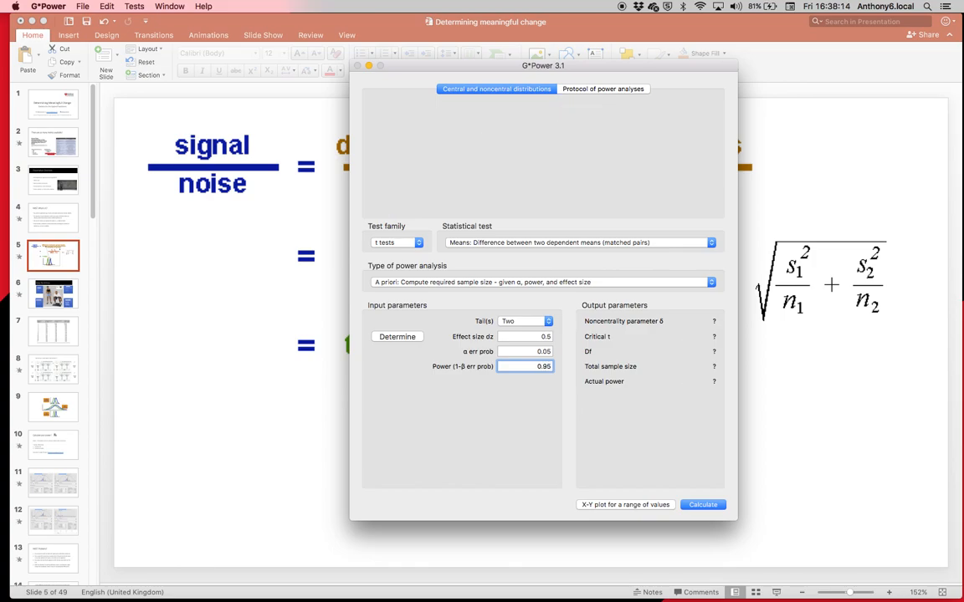
{"action": "left_click", "coordinate": [702, 505]}
{"action": "type", "text": "0.8"}
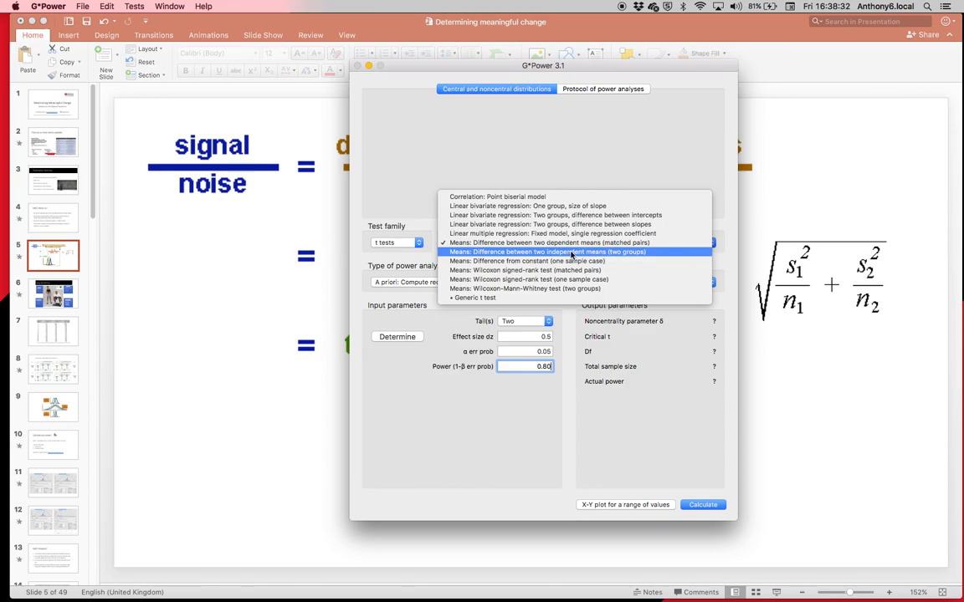
{"action": "mouse_move", "coordinate": [639, 254]}
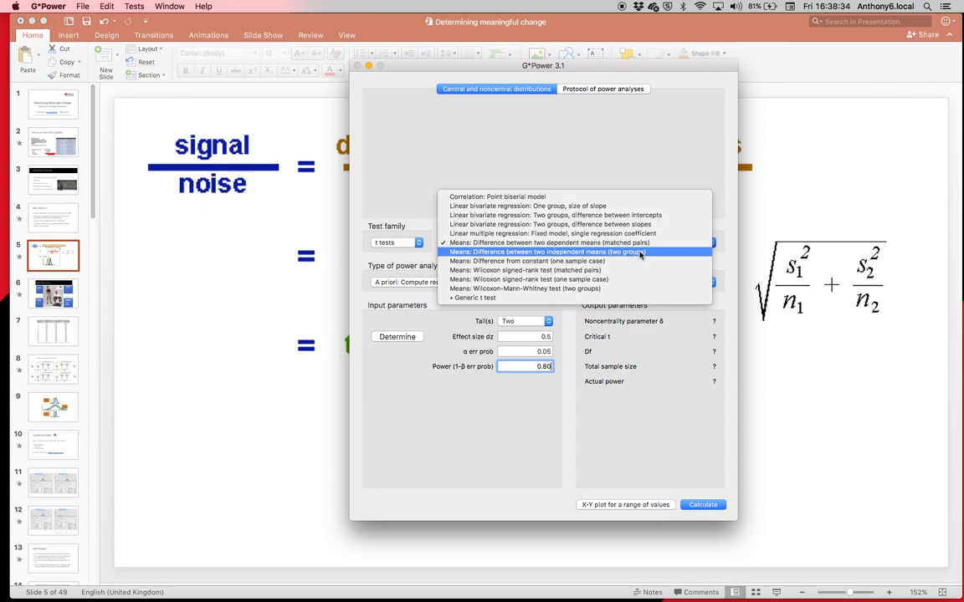
Step: Switch the test to the difference between two independent means (two groups)
{"action": "left_click", "coordinate": [547, 251]}
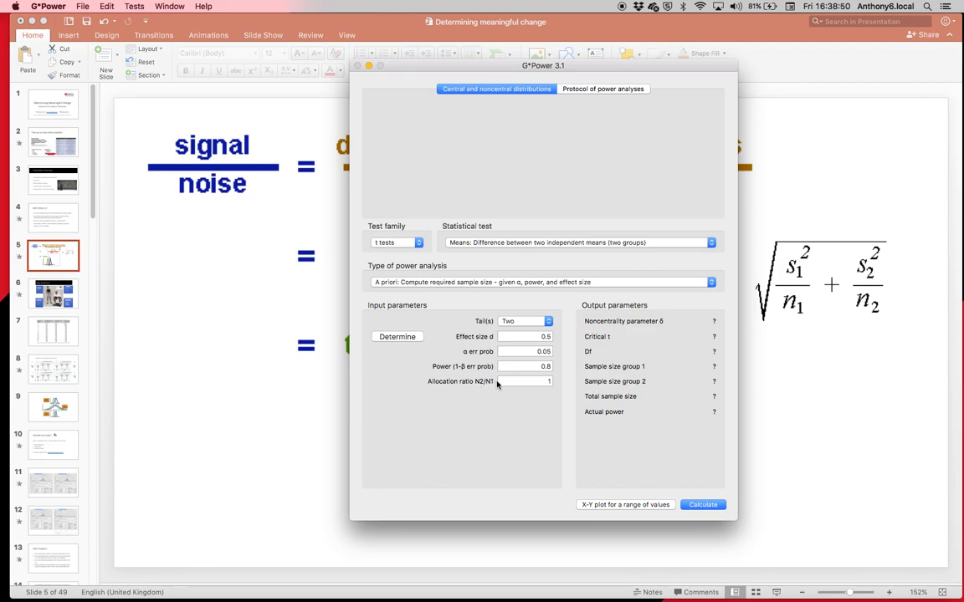
{"action": "mouse_move", "coordinate": [545, 388]}
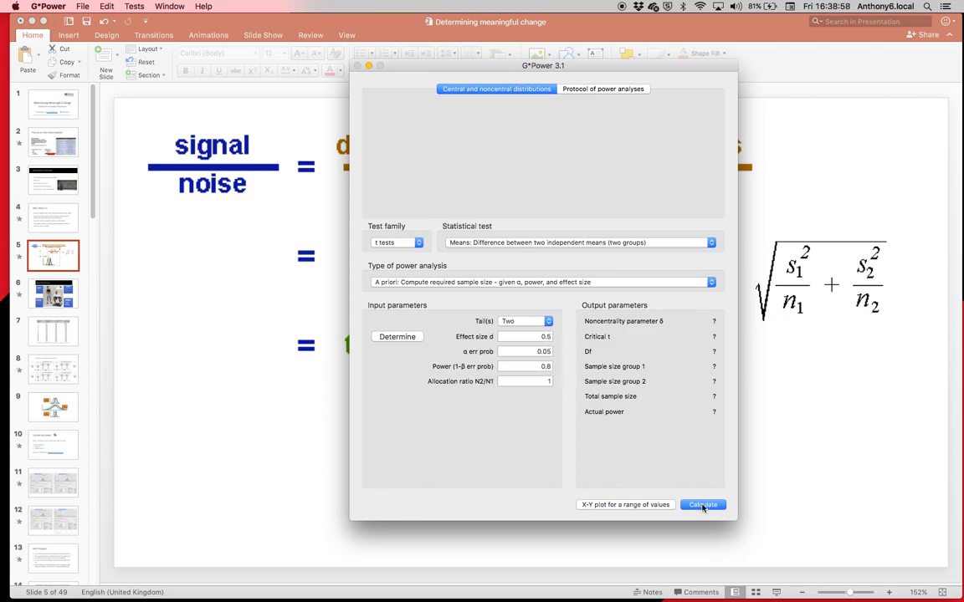
Step: Calculate the two-groups sample size: 64 per group, 128 in total
{"action": "left_click", "coordinate": [703, 505]}
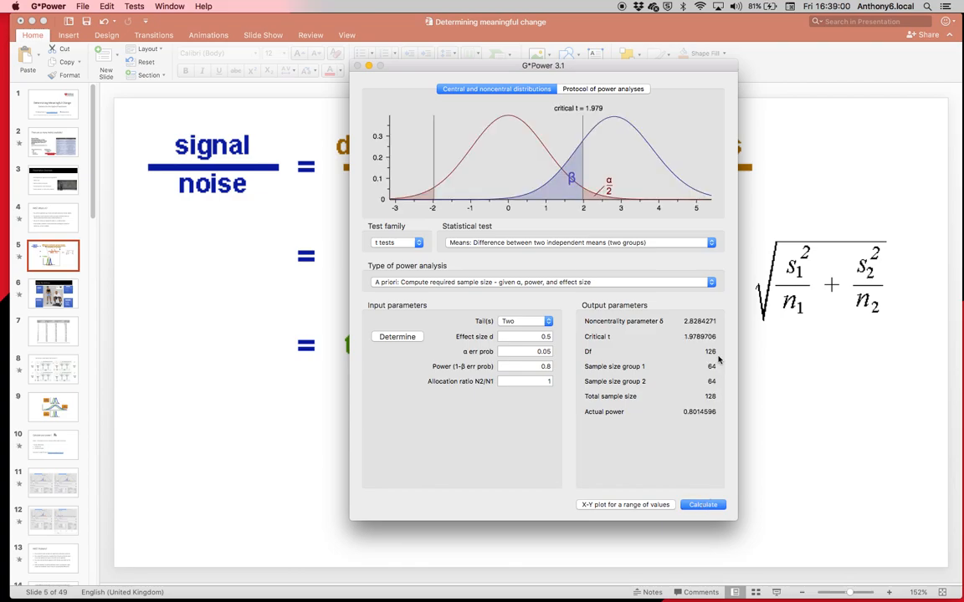
{"action": "mouse_move", "coordinate": [713, 371]}
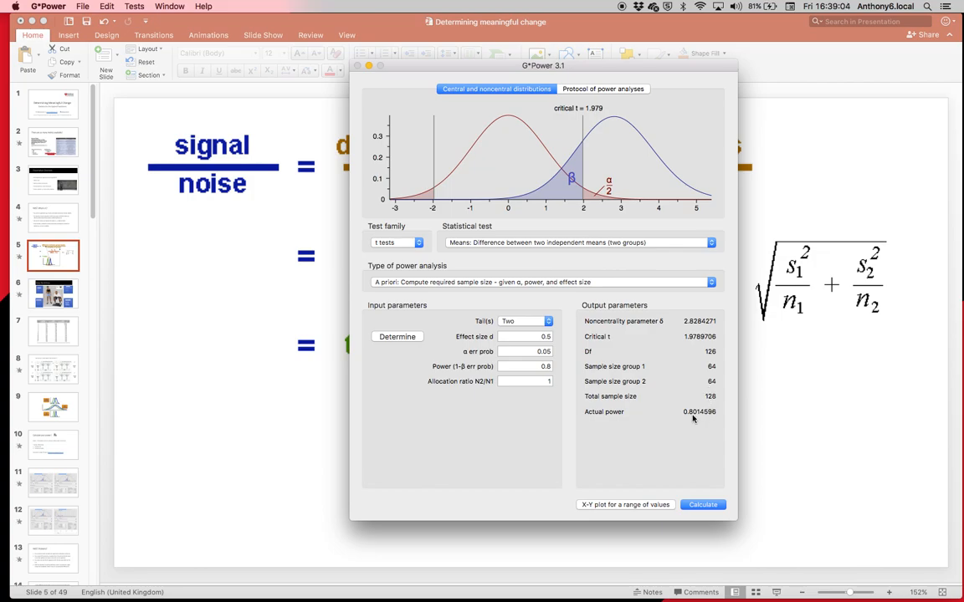
{"action": "mouse_move", "coordinate": [619, 354]}
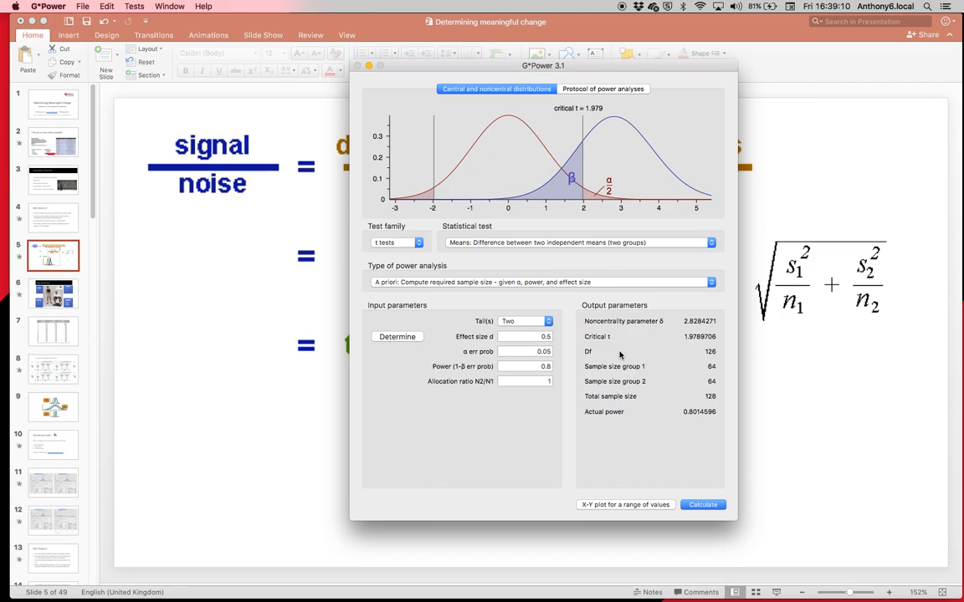
{"action": "mouse_move", "coordinate": [586, 338]}
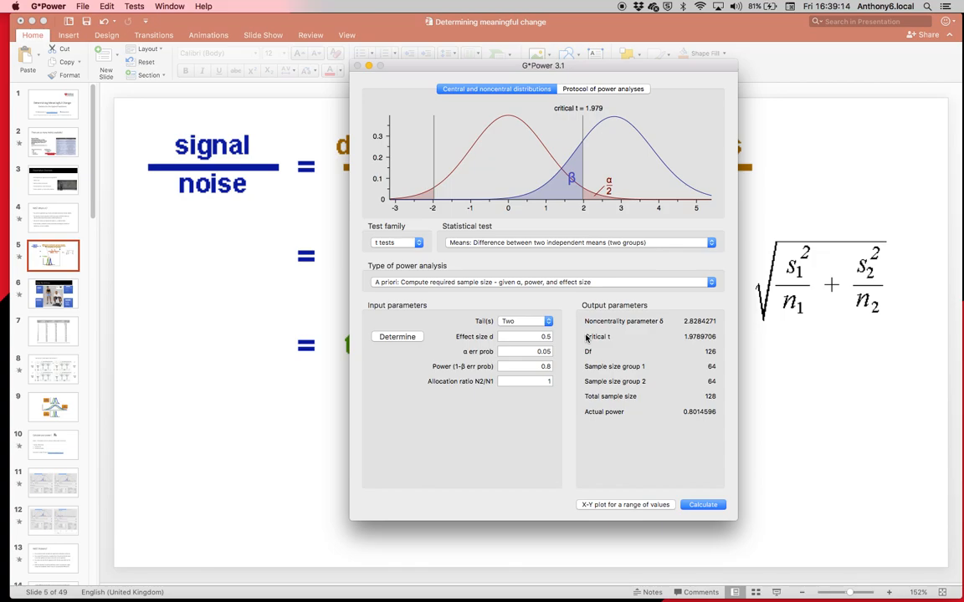
{"action": "mouse_move", "coordinate": [796, 325]}
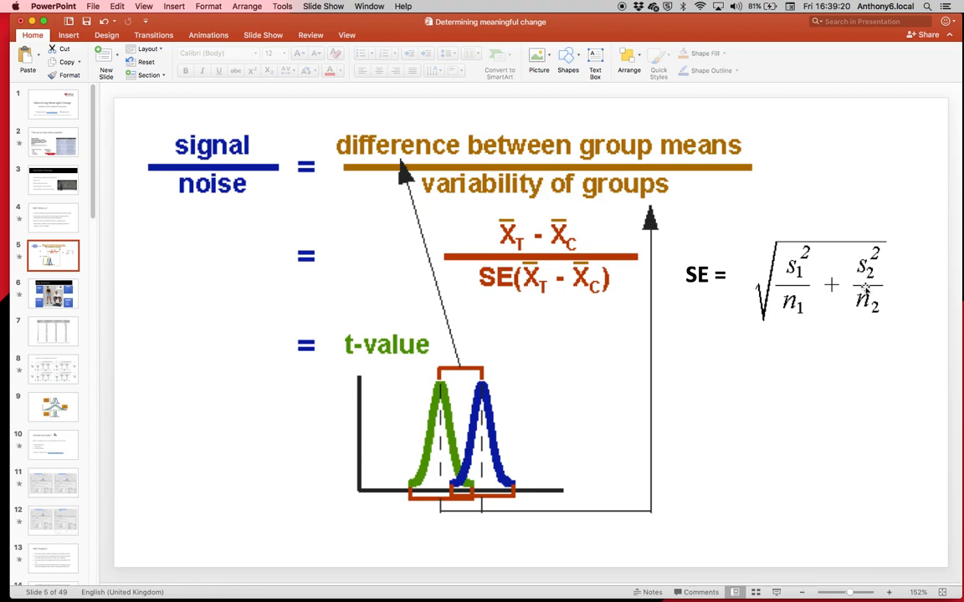
{"action": "mouse_move", "coordinate": [696, 144]}
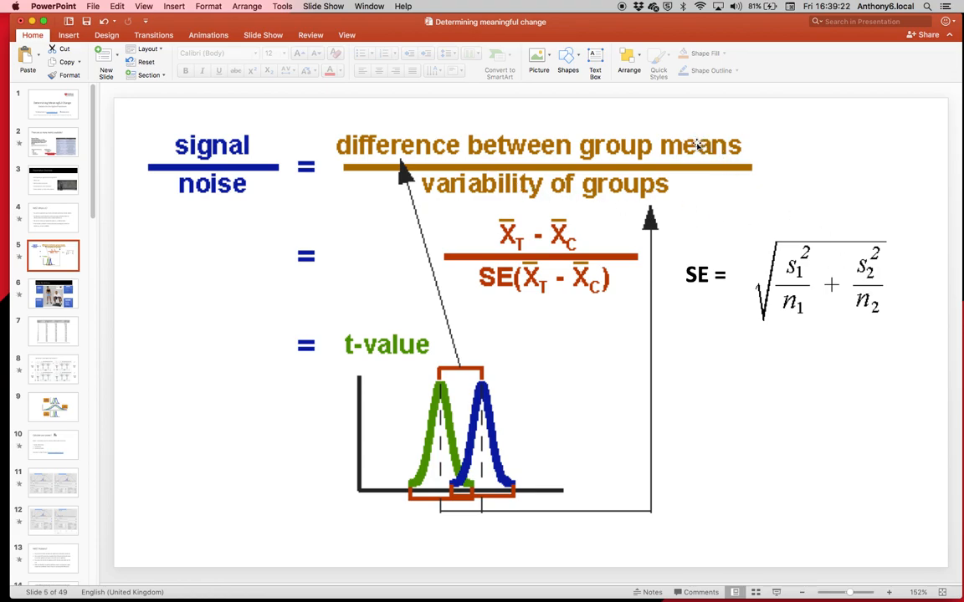
{"action": "mouse_move", "coordinate": [701, 133]}
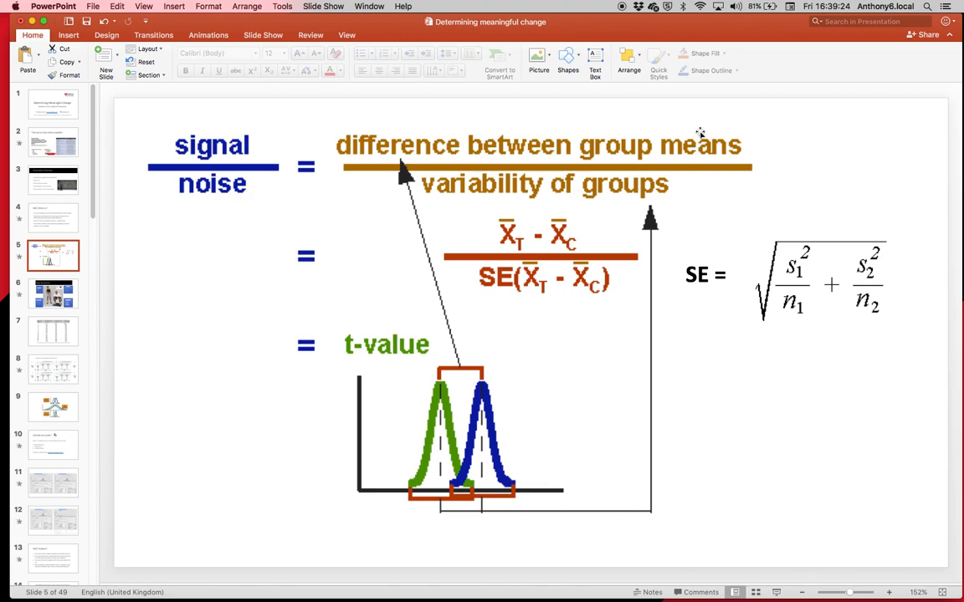
{"action": "mouse_move", "coordinate": [778, 243]}
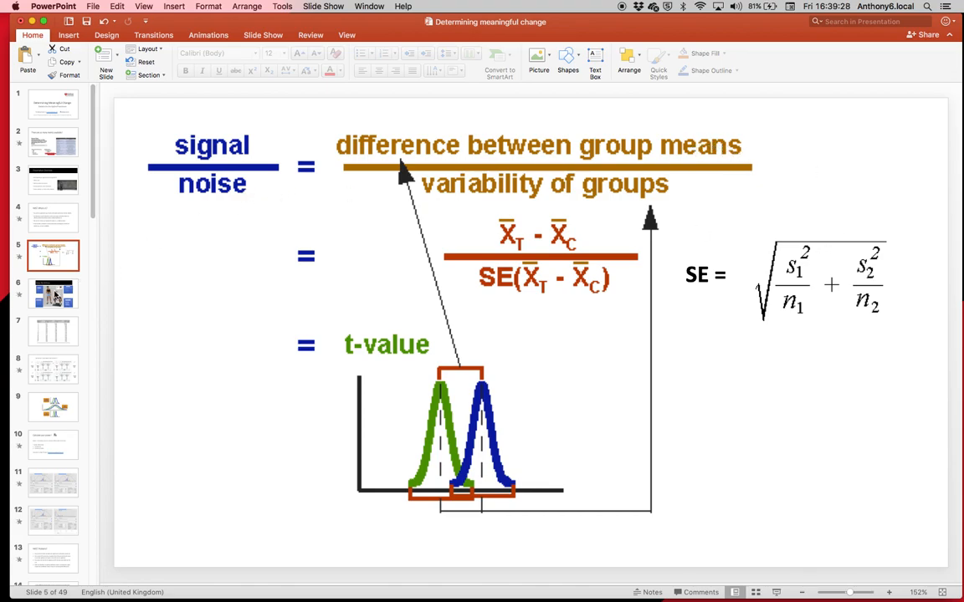
Step: Show the 'Keep the SD low' slide, then bring the power analysis window back in front
{"action": "left_click", "coordinate": [54, 293]}
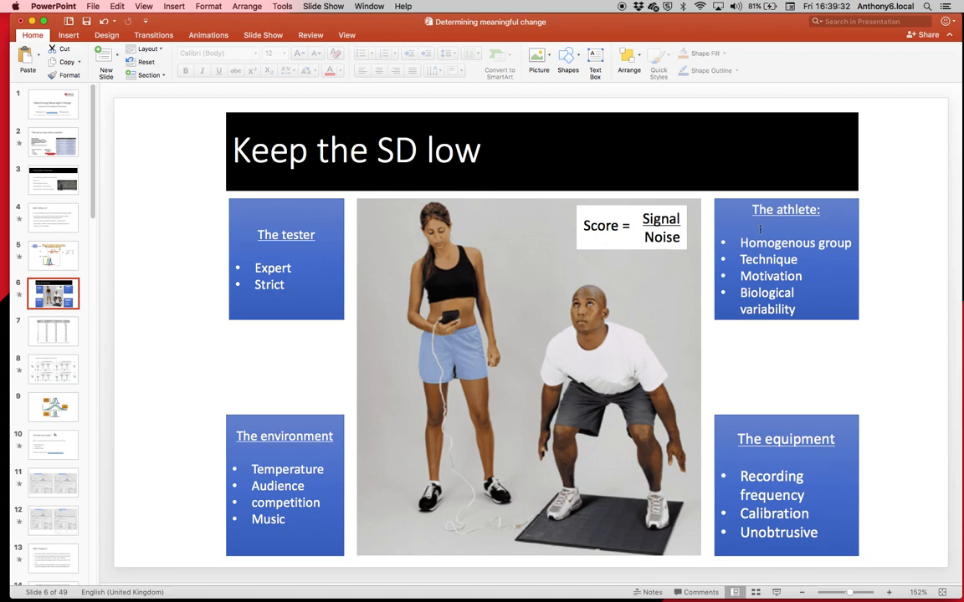
{"action": "mouse_move", "coordinate": [763, 353]}
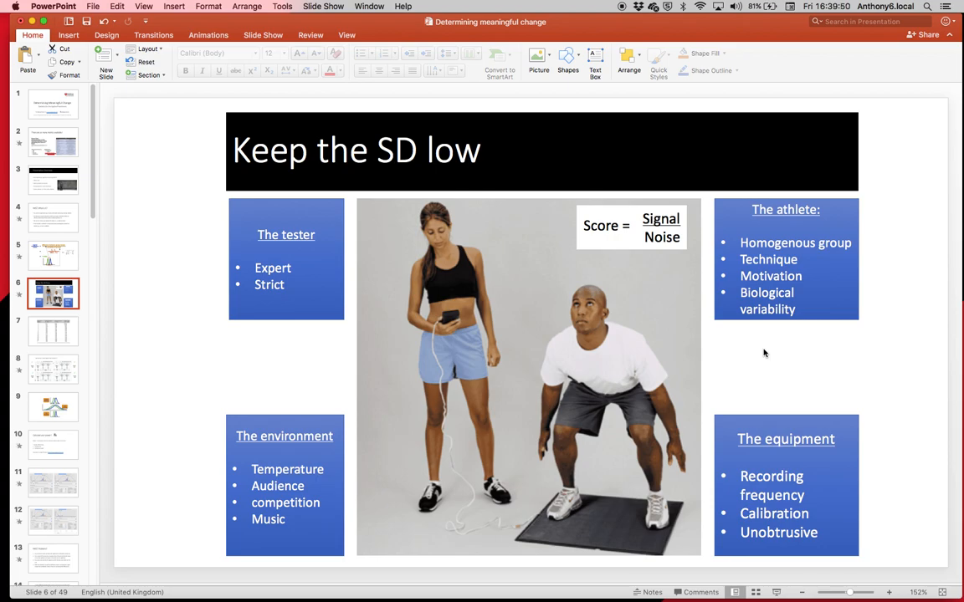
{"action": "left_click", "coordinate": [54, 254]}
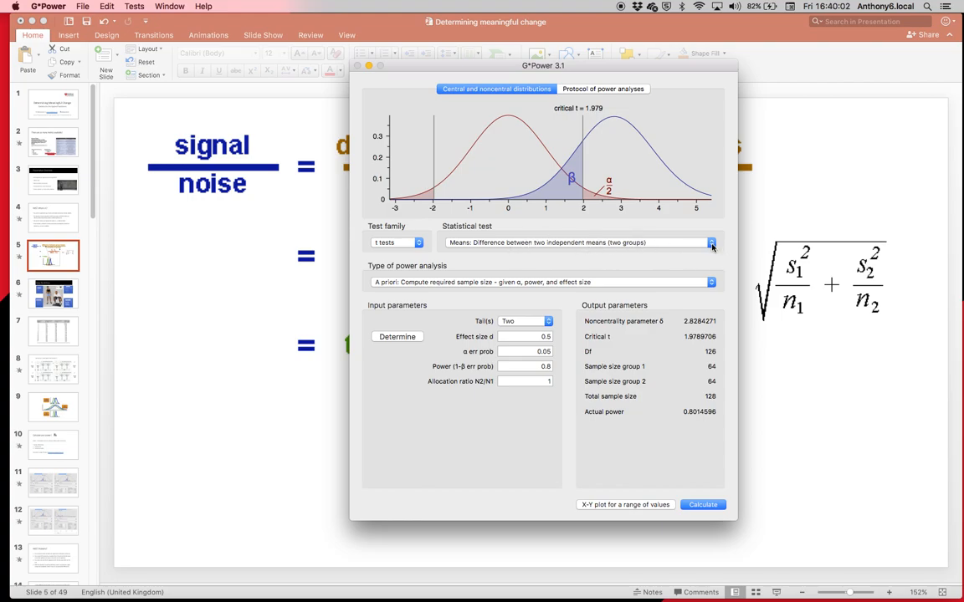
Step: Return to the matched-pairs t-test and compute a total sample size of 54 for 0.95 power
{"action": "left_click", "coordinate": [710, 242]}
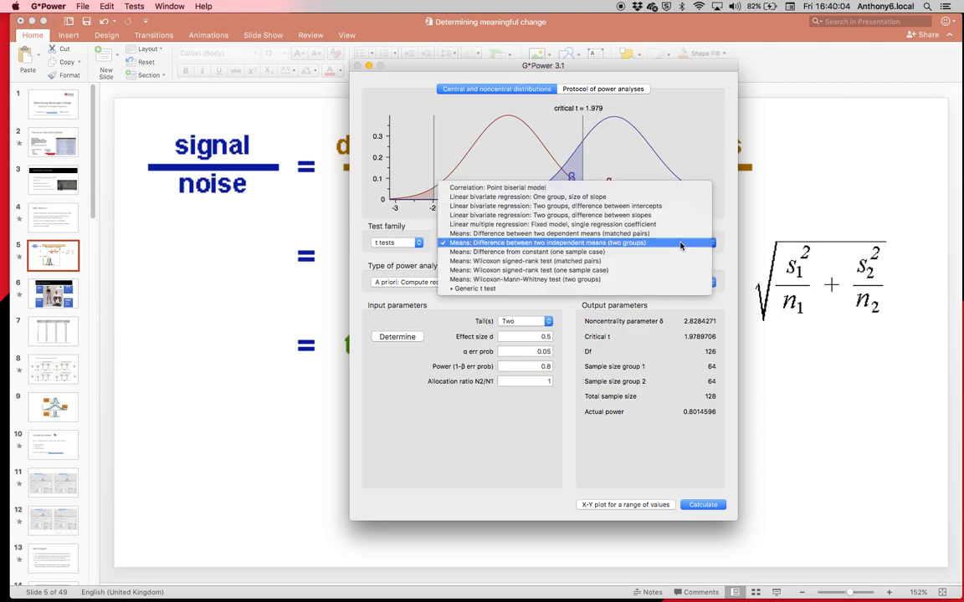
{"action": "left_click", "coordinate": [549, 234]}
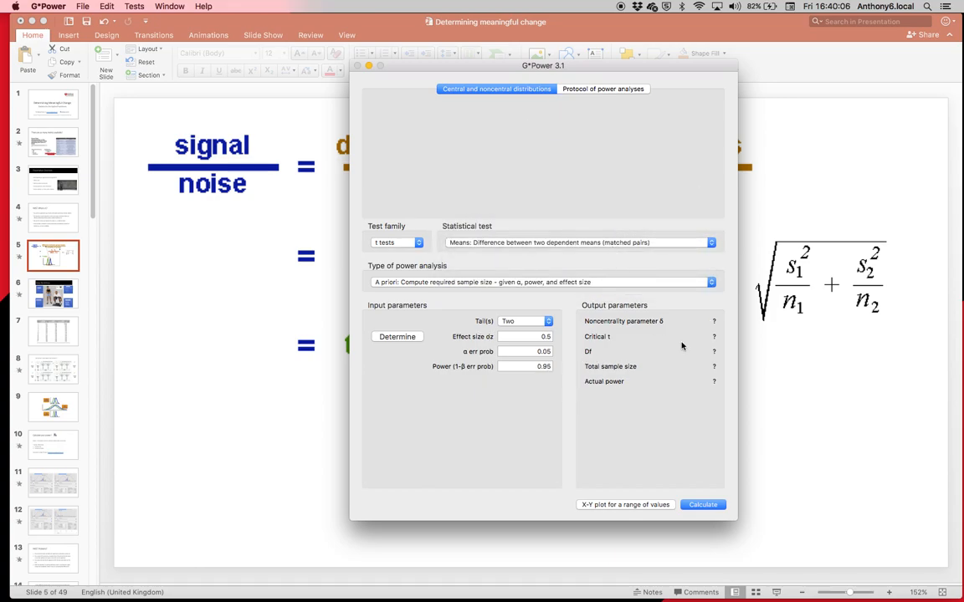
{"action": "left_click", "coordinate": [703, 505]}
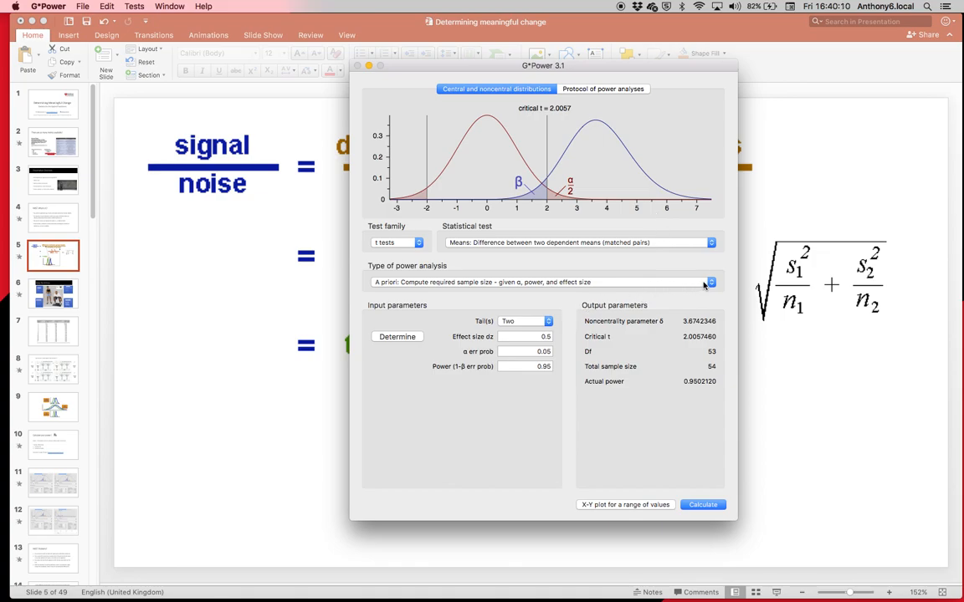
{"action": "left_click", "coordinate": [710, 281]}
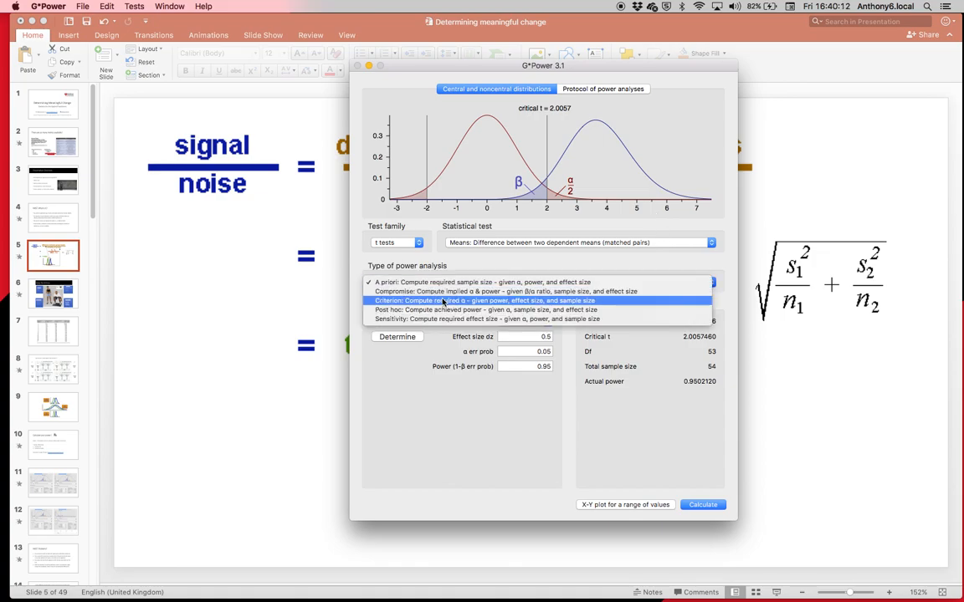
Step: Run a post hoc analysis for 20 pairs at dz 0.5, giving power of about 0.56
{"action": "left_click", "coordinate": [488, 309]}
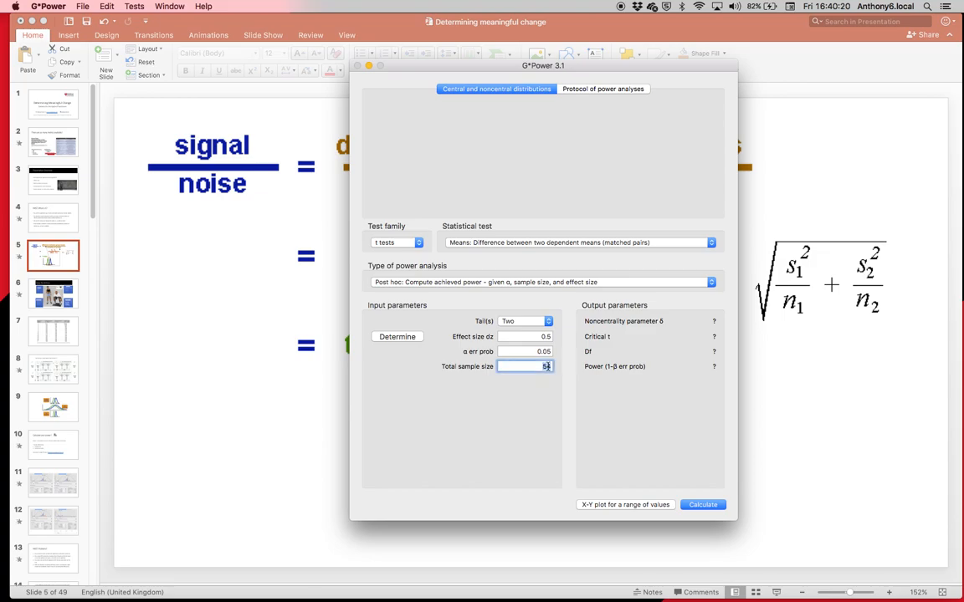
{"action": "type", "text": "54"}
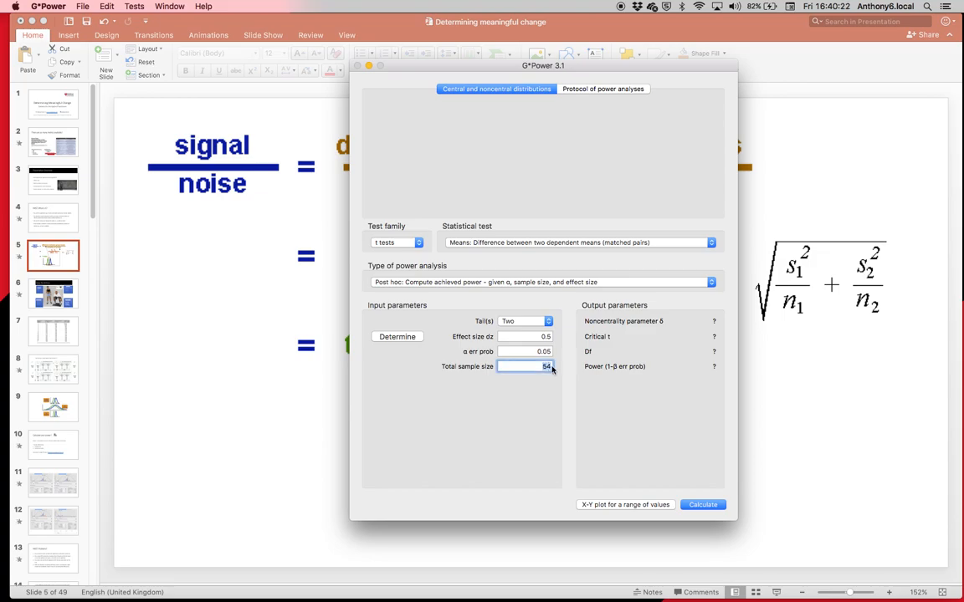
{"action": "left_click", "coordinate": [703, 505]}
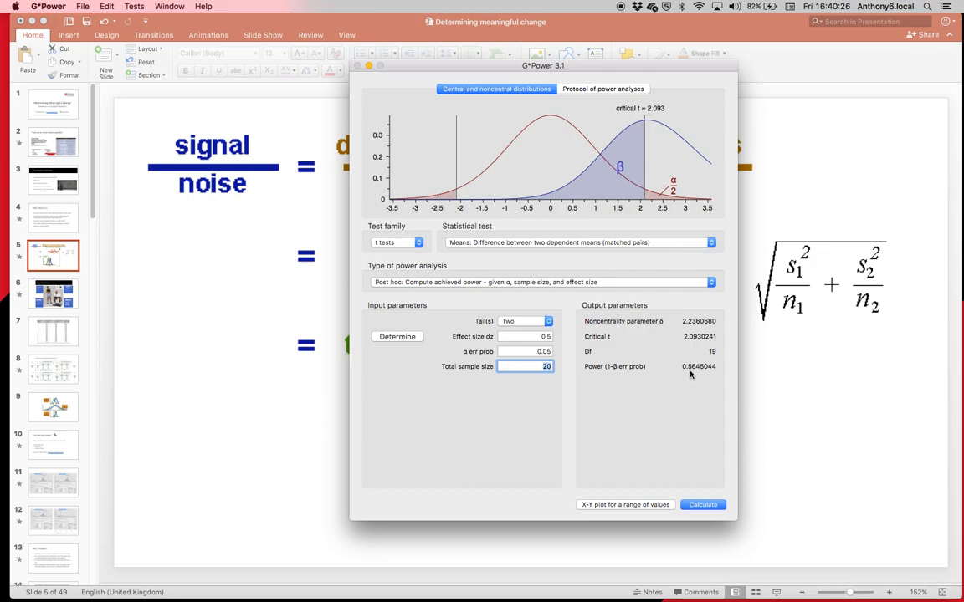
{"action": "mouse_move", "coordinate": [693, 375]}
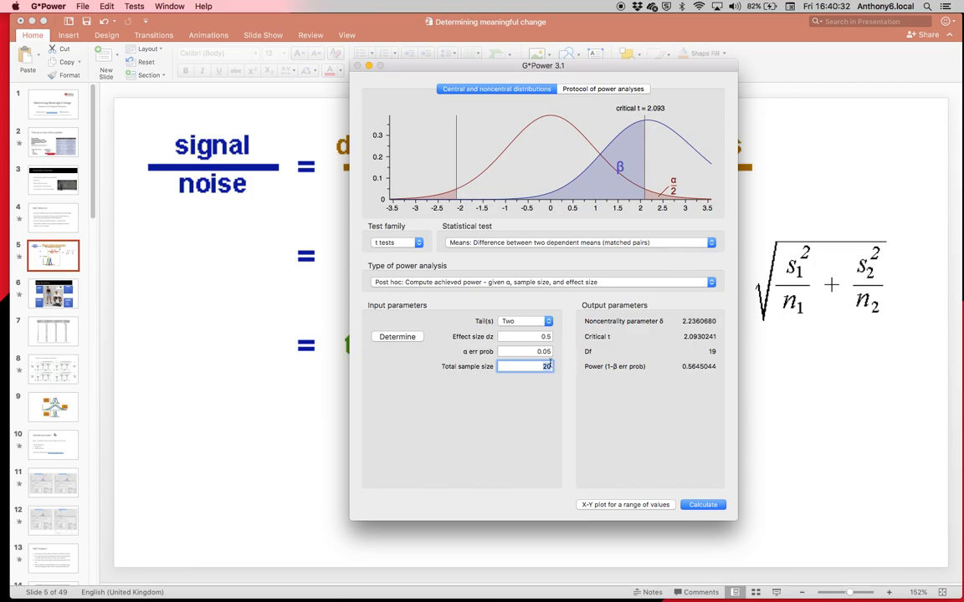
{"action": "mouse_move", "coordinate": [627, 268]}
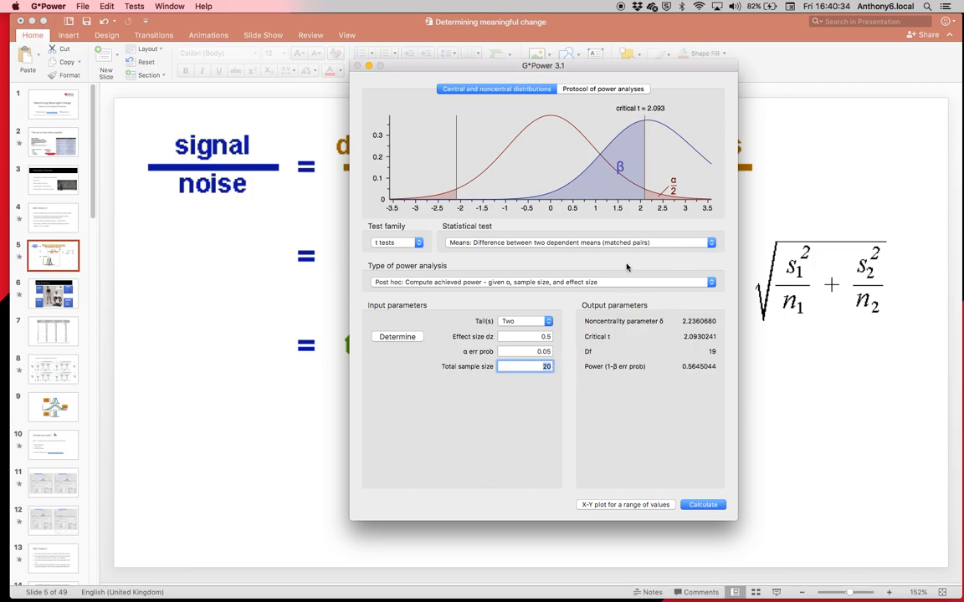
{"action": "left_click", "coordinate": [542, 281]}
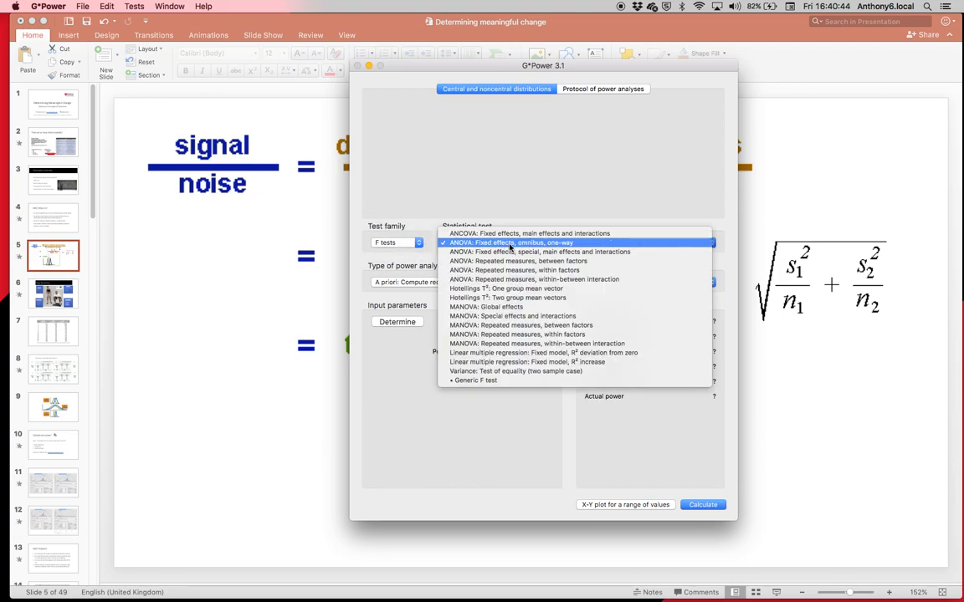
Step: Compute a one-way omnibus ANOVA with 3 groups and power 0.30, total sample size 48
{"action": "left_click", "coordinate": [511, 243]}
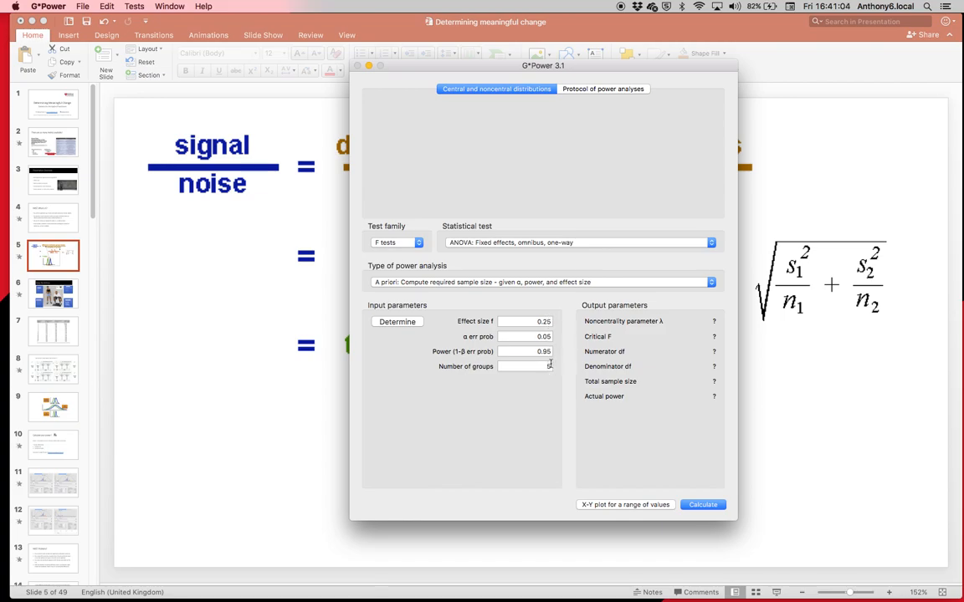
{"action": "left_click", "coordinate": [526, 351]}
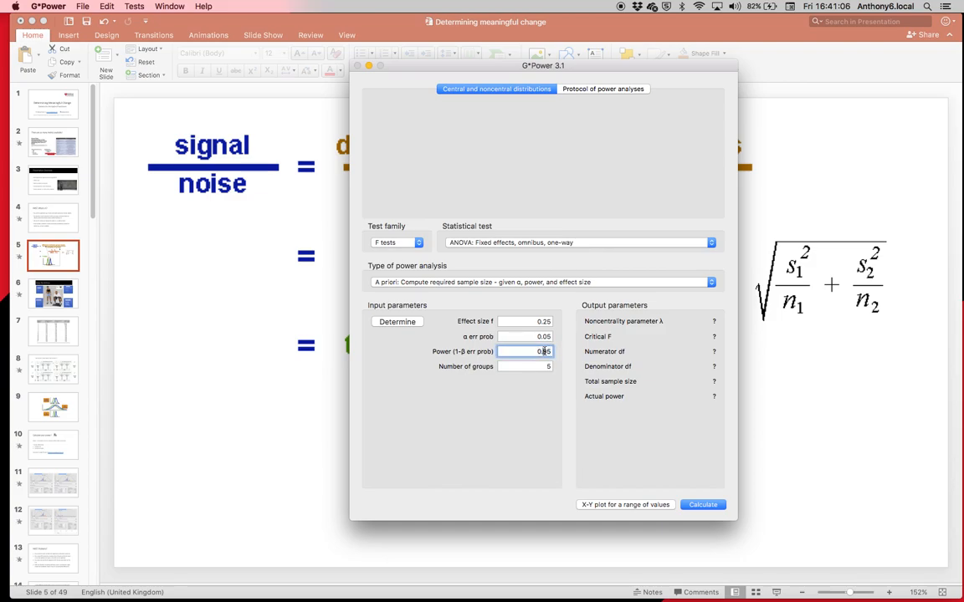
{"action": "type", "text": "0.95"}
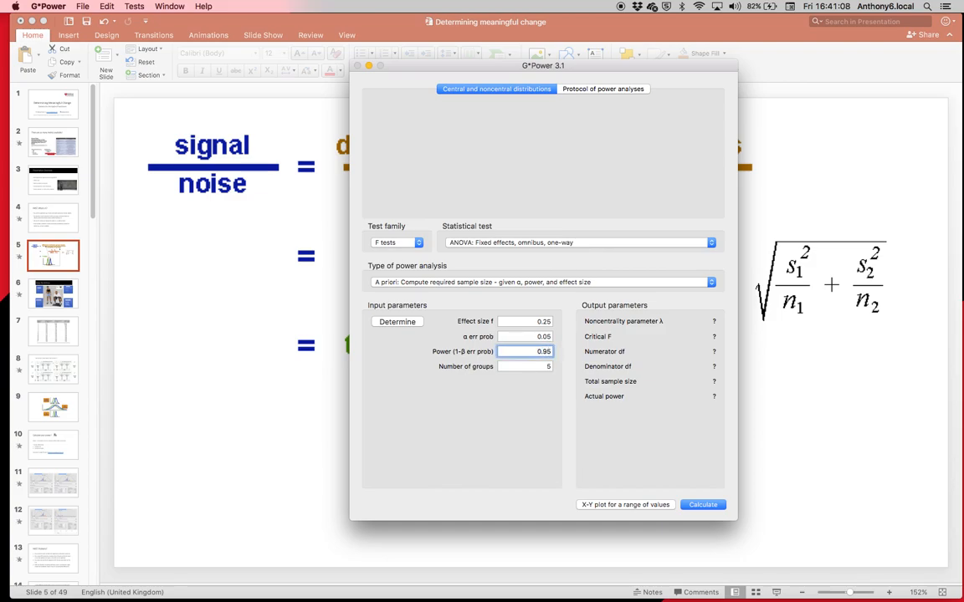
{"action": "type", "text": "0.30"}
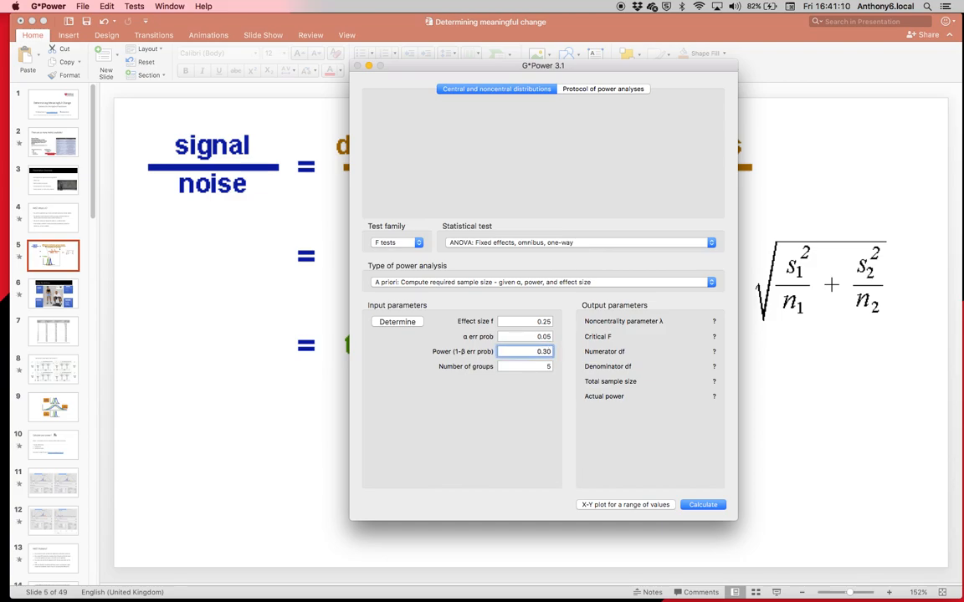
{"action": "left_click", "coordinate": [525, 366]}
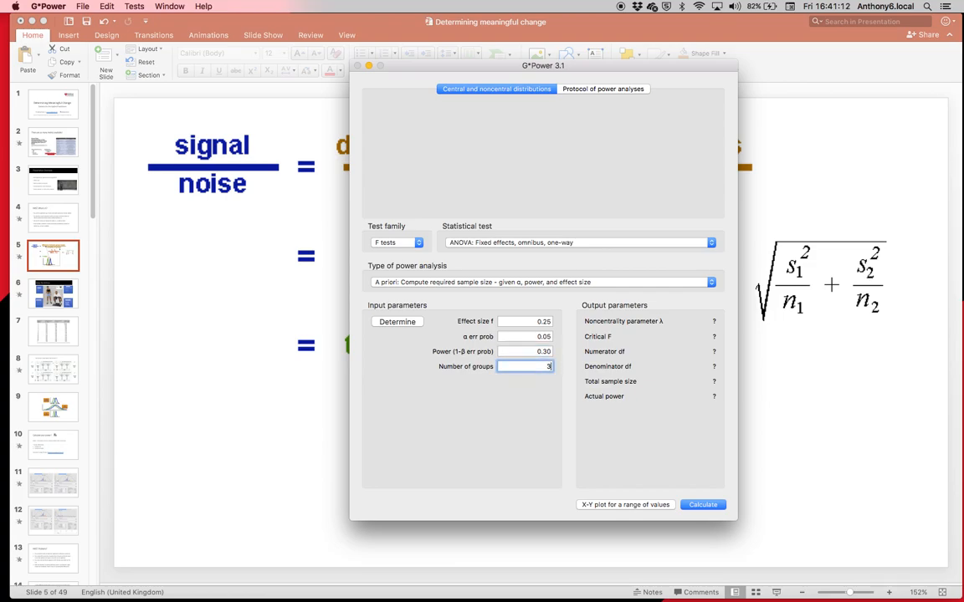
{"action": "left_click", "coordinate": [703, 506]}
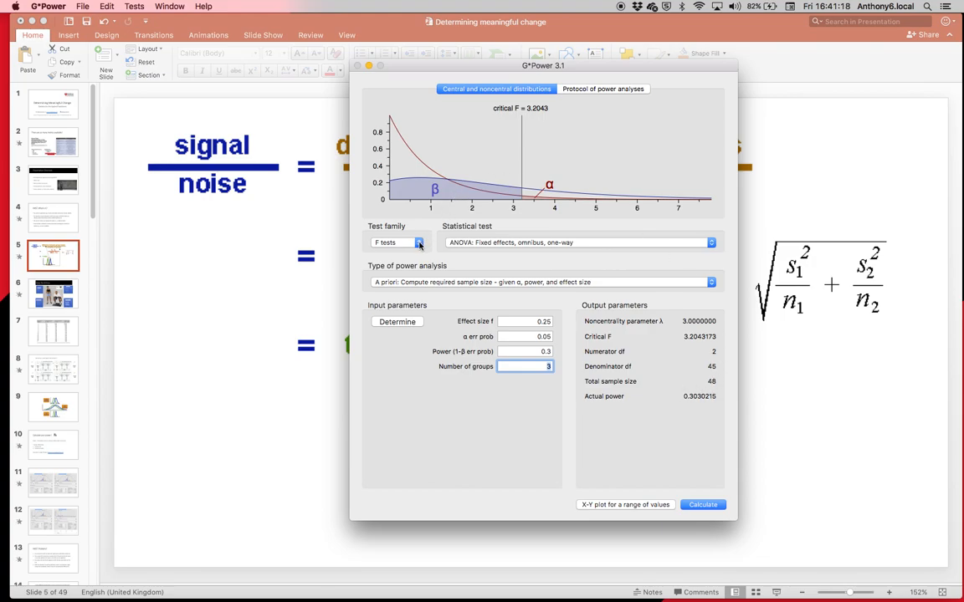
{"action": "left_click", "coordinate": [395, 243]}
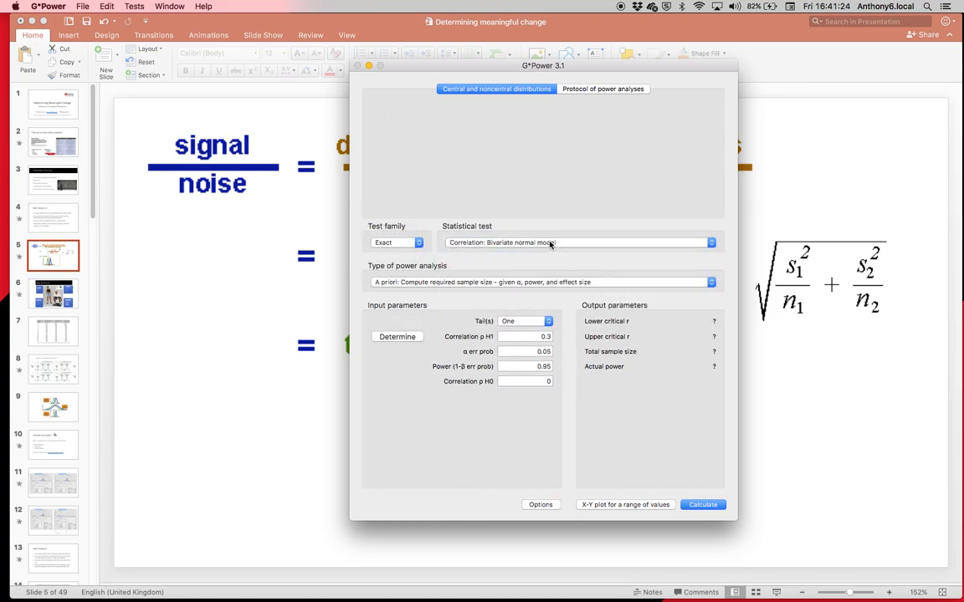
Step: Set the correlation test to two tails with expected r 0.3 and power 0.80, and calculate, giving sample size 84
{"action": "left_click", "coordinate": [525, 321]}
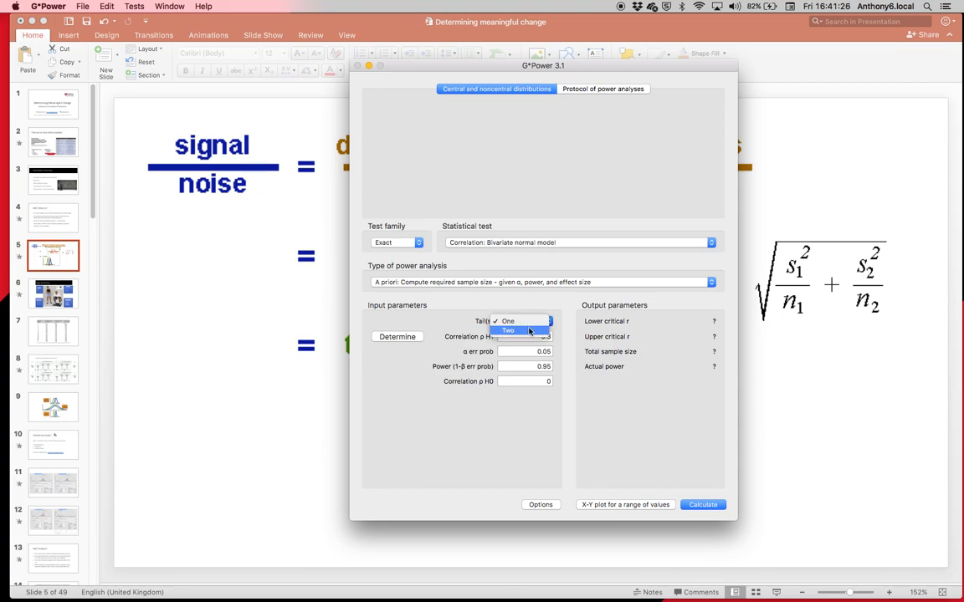
{"action": "left_click", "coordinate": [509, 330]}
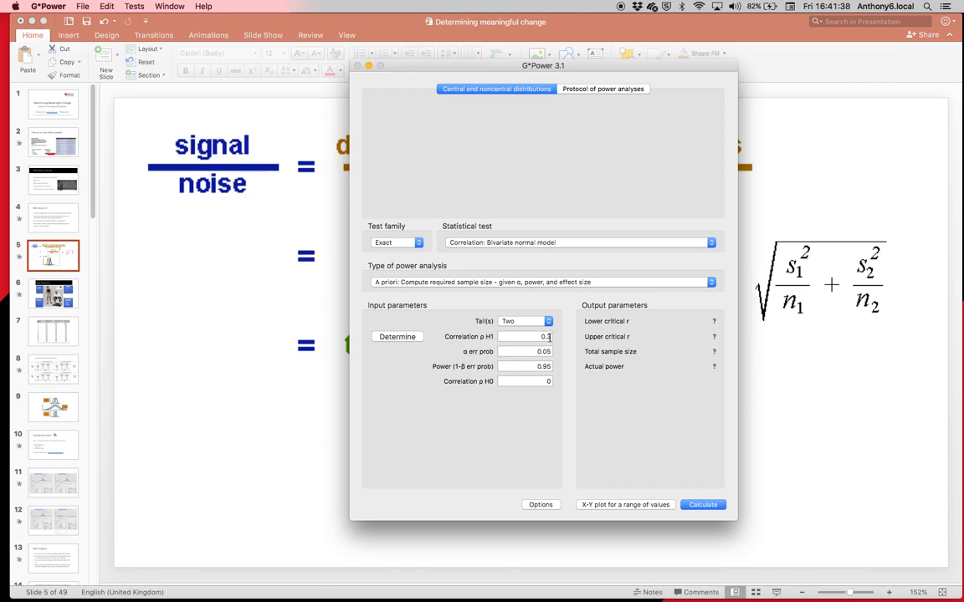
{"action": "left_click", "coordinate": [526, 336]}
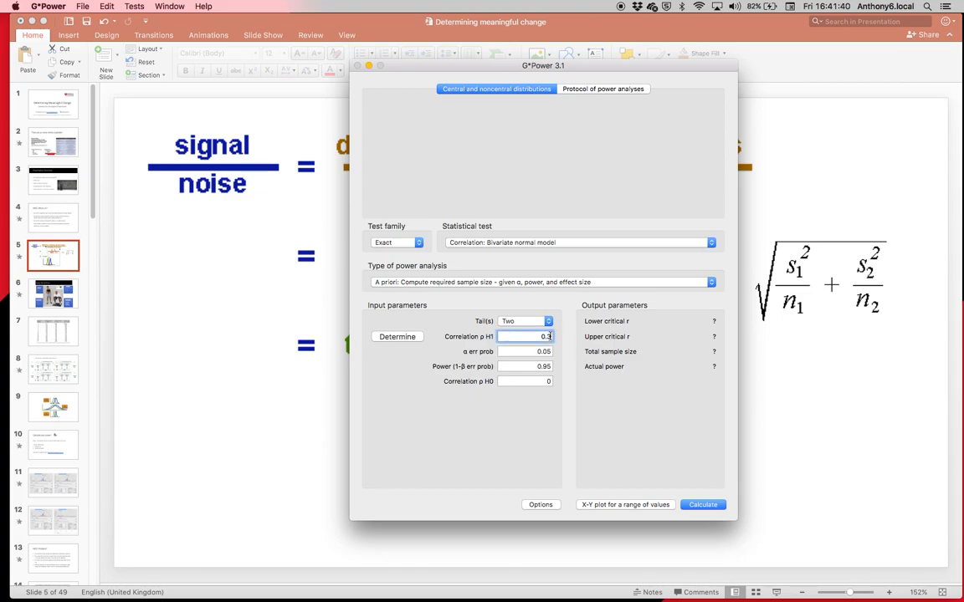
{"action": "left_click", "coordinate": [525, 351]}
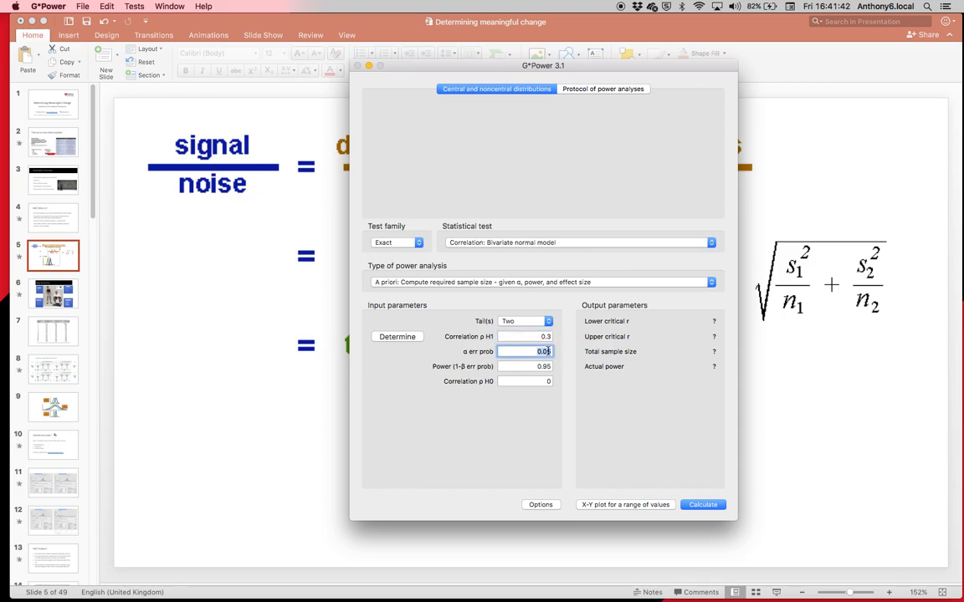
{"action": "left_click", "coordinate": [525, 366]}
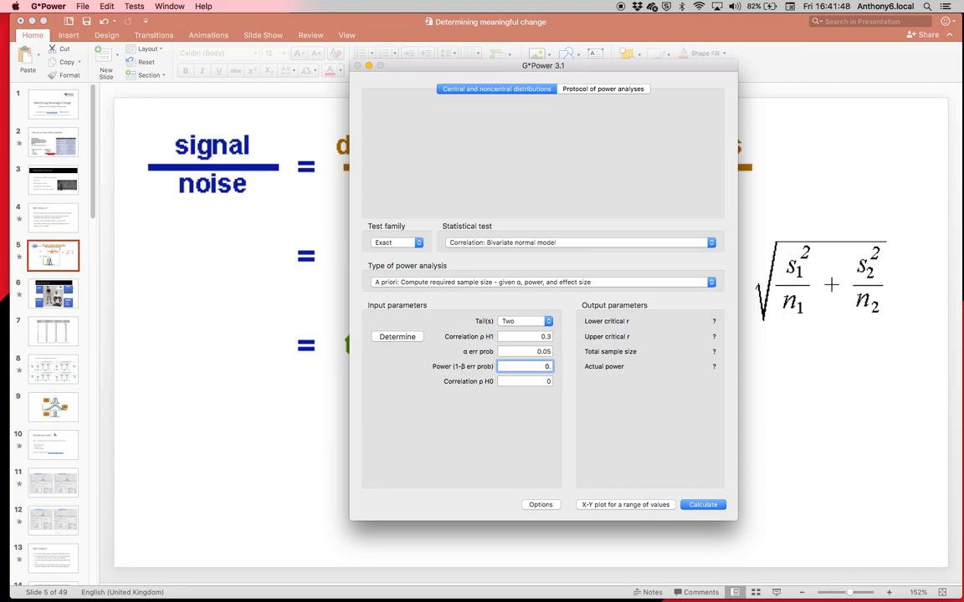
{"action": "type", "text": "0.80"}
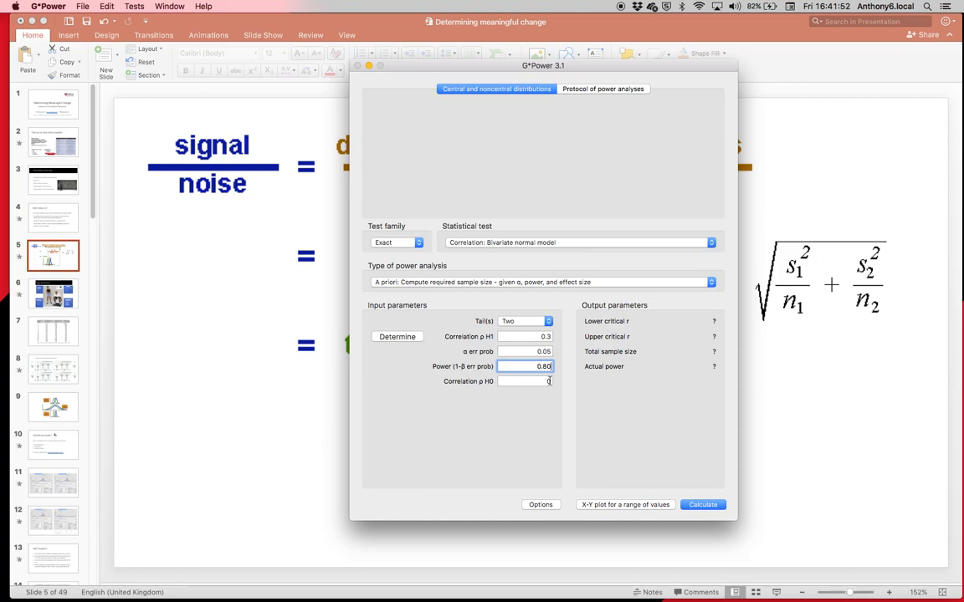
{"action": "left_click", "coordinate": [703, 505]}
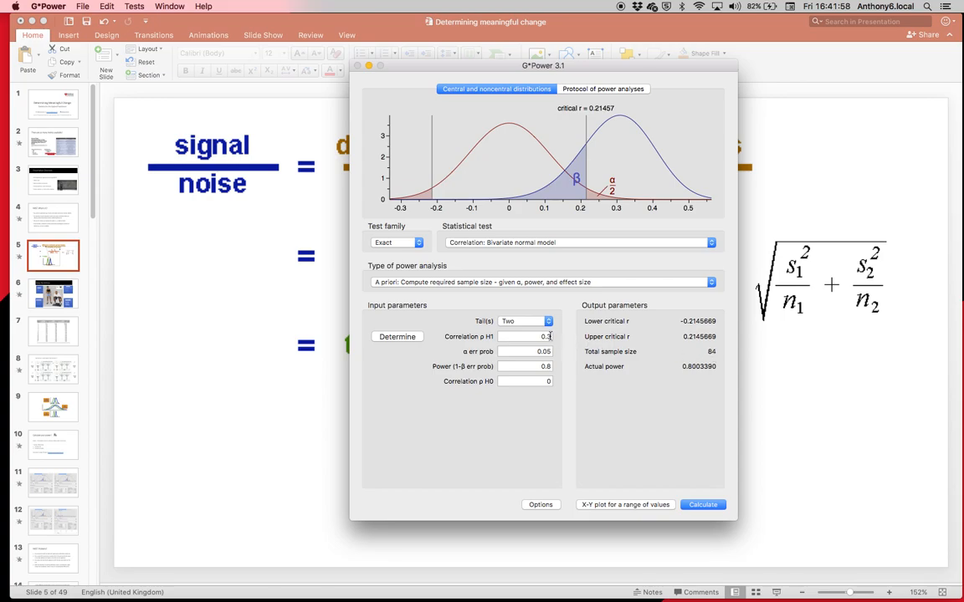
Step: Raise the expected correlation under H1 to 0.5 and recalculate, reducing the total sample size to 29
{"action": "left_click", "coordinate": [525, 336]}
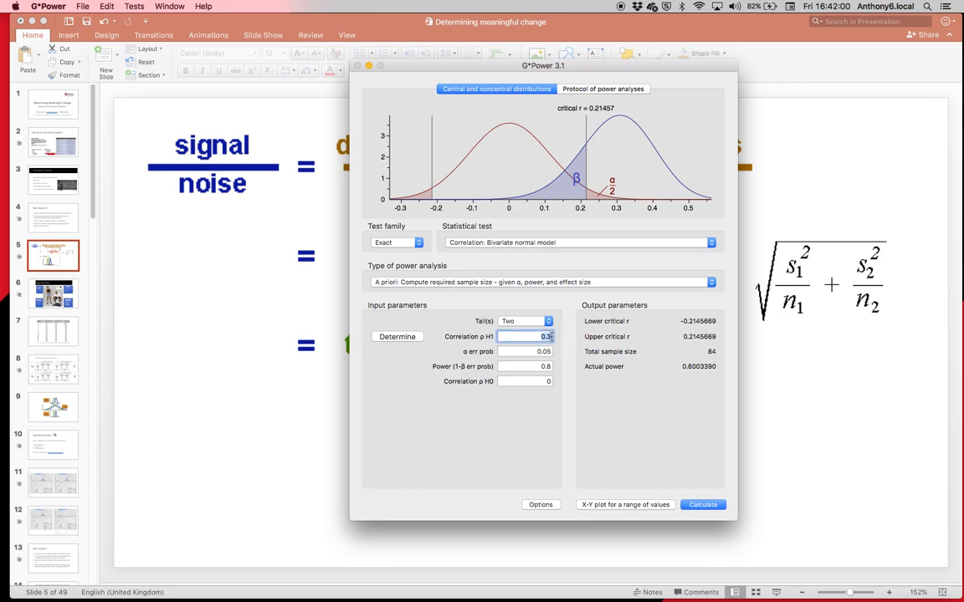
{"action": "type", "text": "0"}
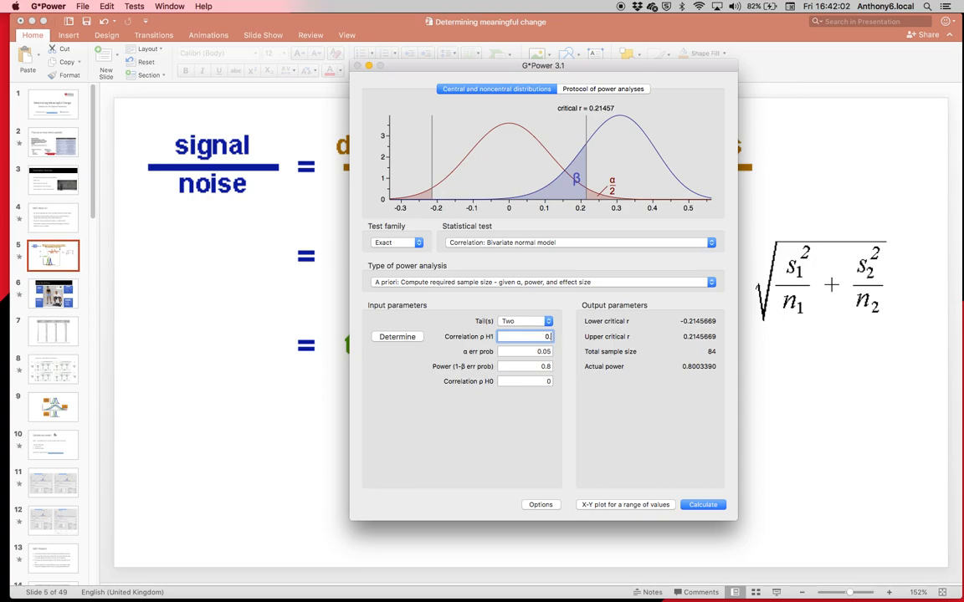
{"action": "type", "text": "0.5"}
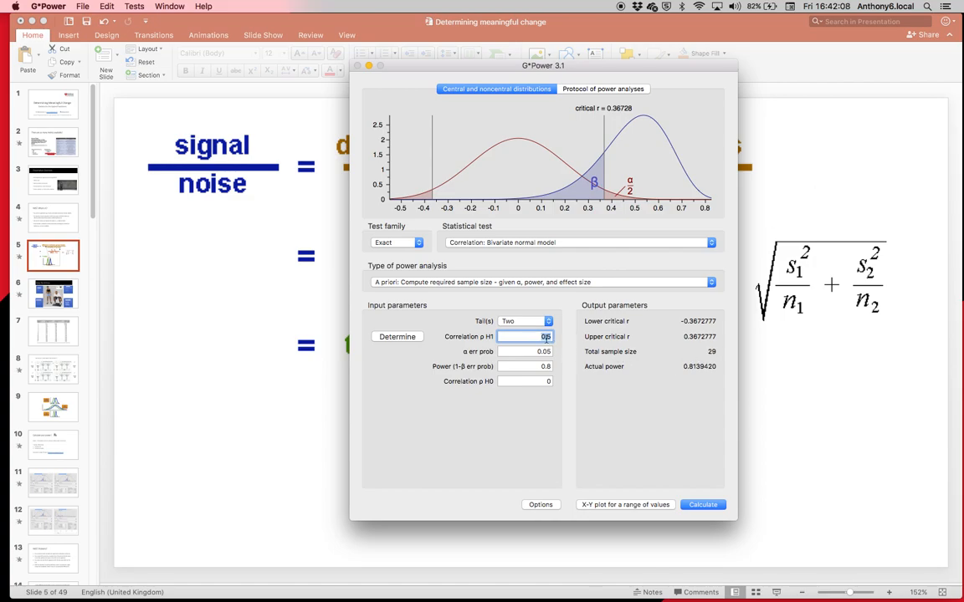
{"action": "type", "text": "0.5"}
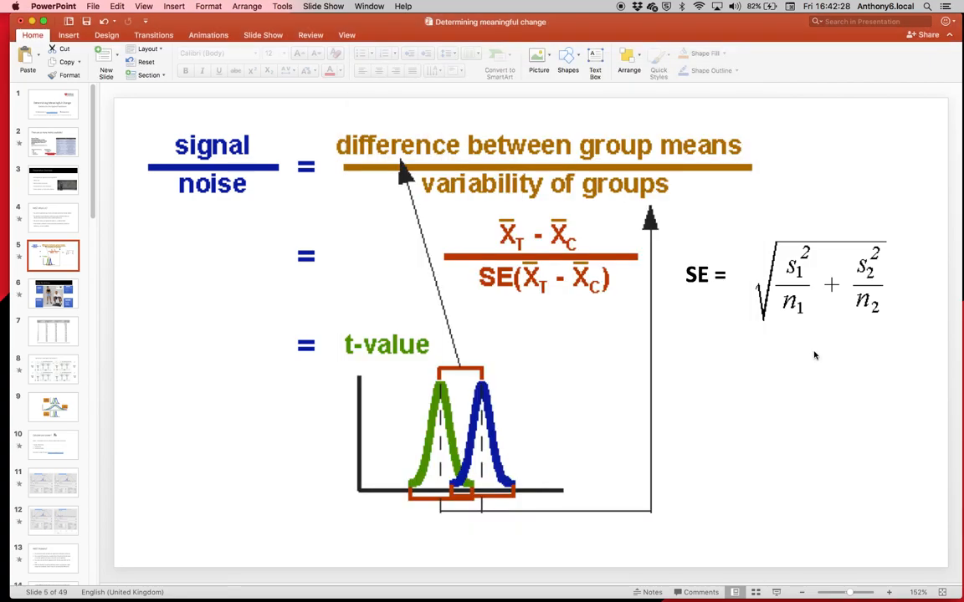
{"action": "mouse_move", "coordinate": [574, 238]}
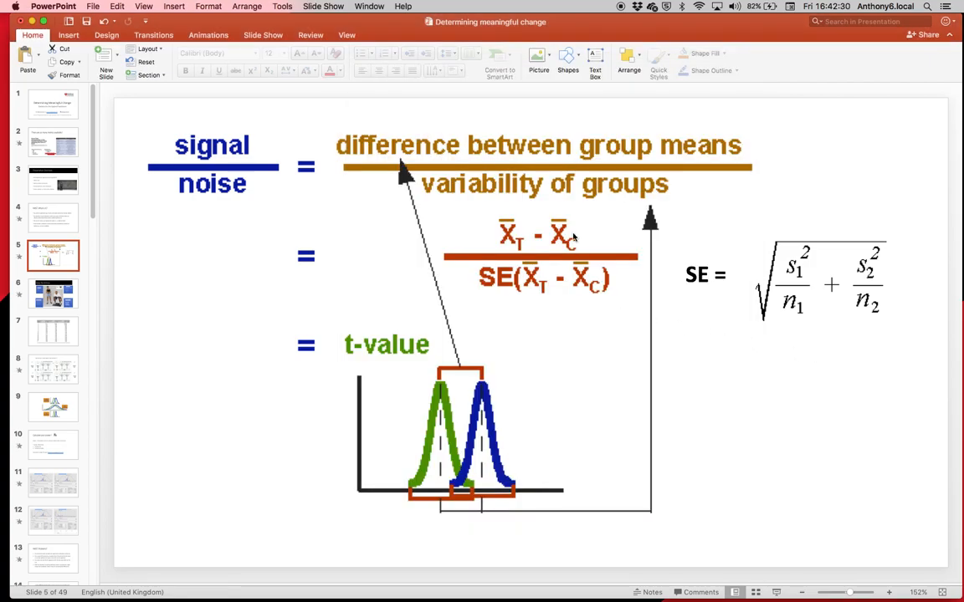
{"action": "mouse_move", "coordinate": [569, 241]}
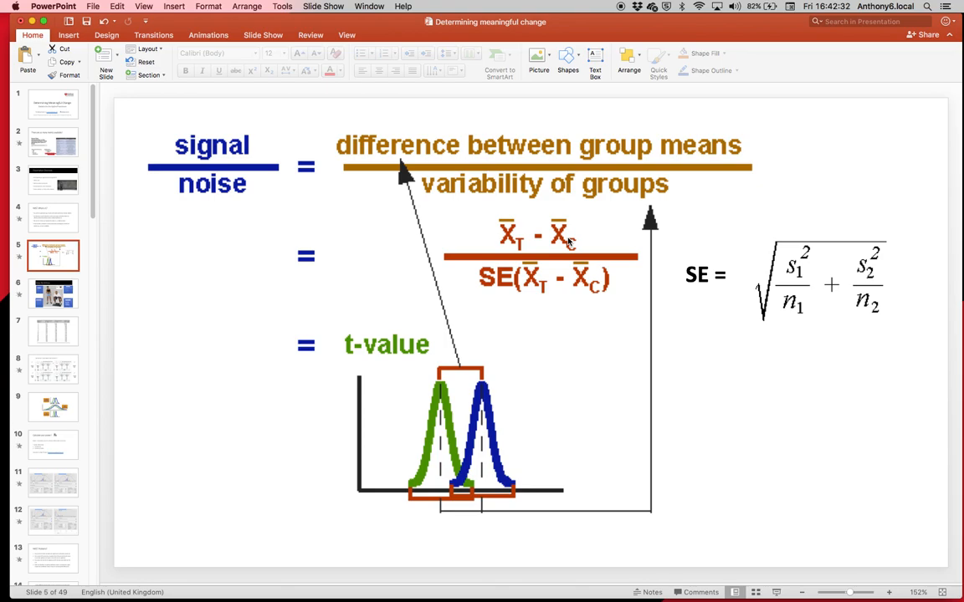